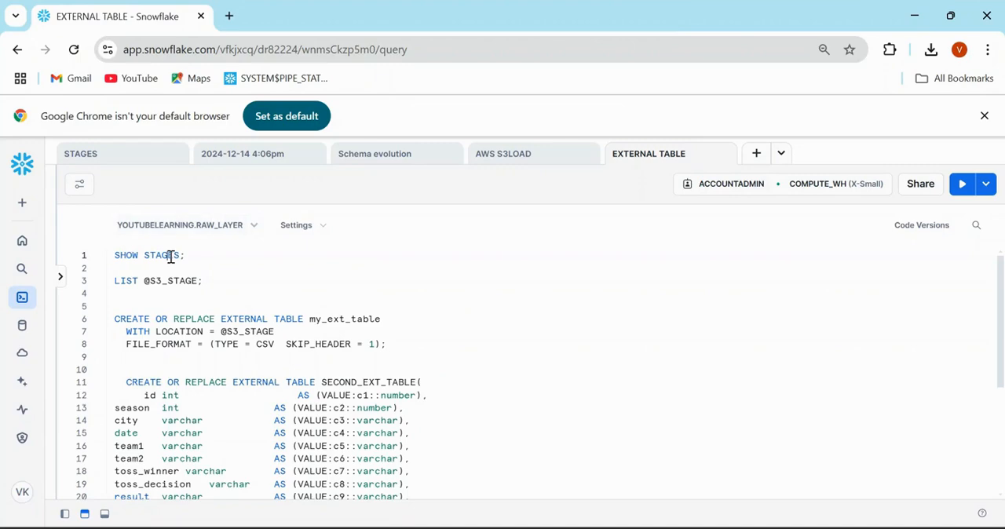
Run SHOW STAGES and widen the results to see the seven stages
{"action": "left_click", "coordinate": [961, 183]}
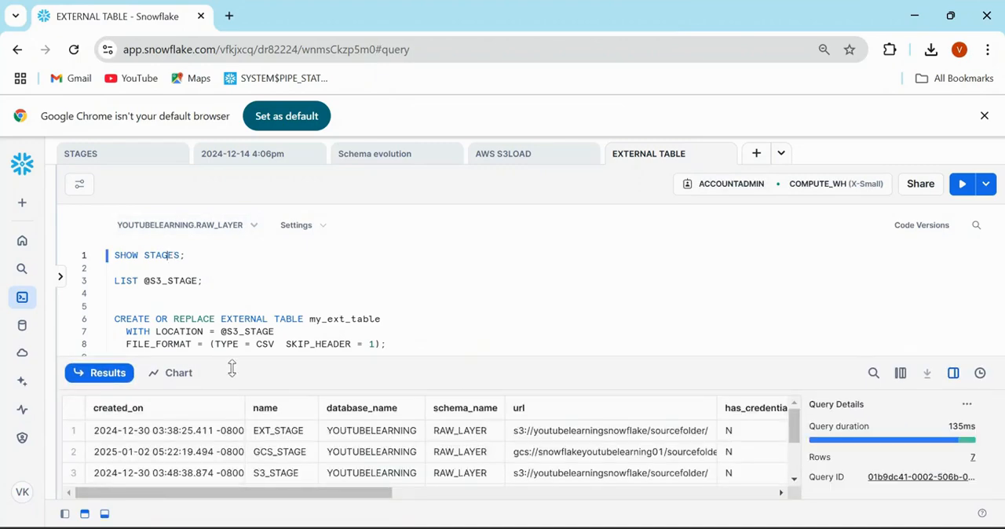
{"action": "left_click_drag", "start_coordinate": [232, 369], "coordinate": [252, 317]}
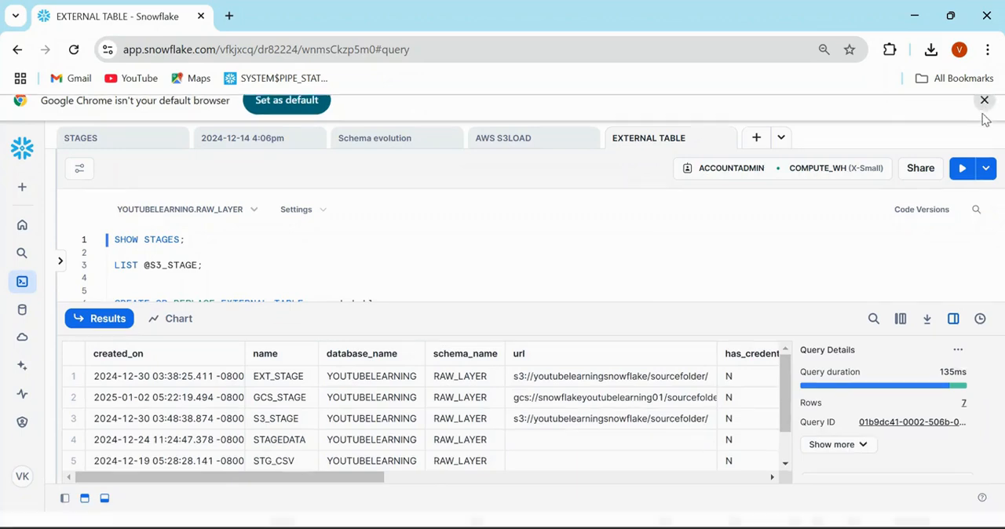
{"action": "left_click", "coordinate": [962, 100]}
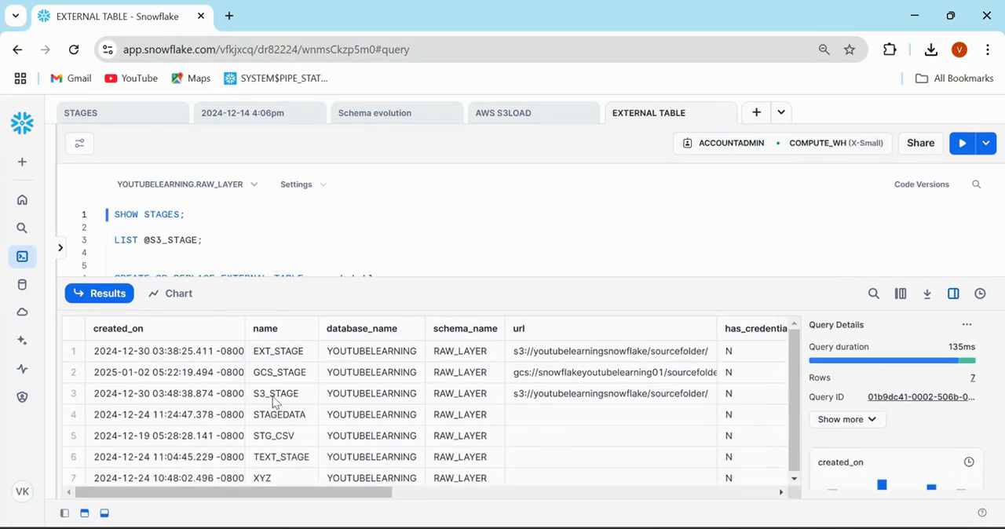
{"action": "left_click", "coordinate": [276, 393]}
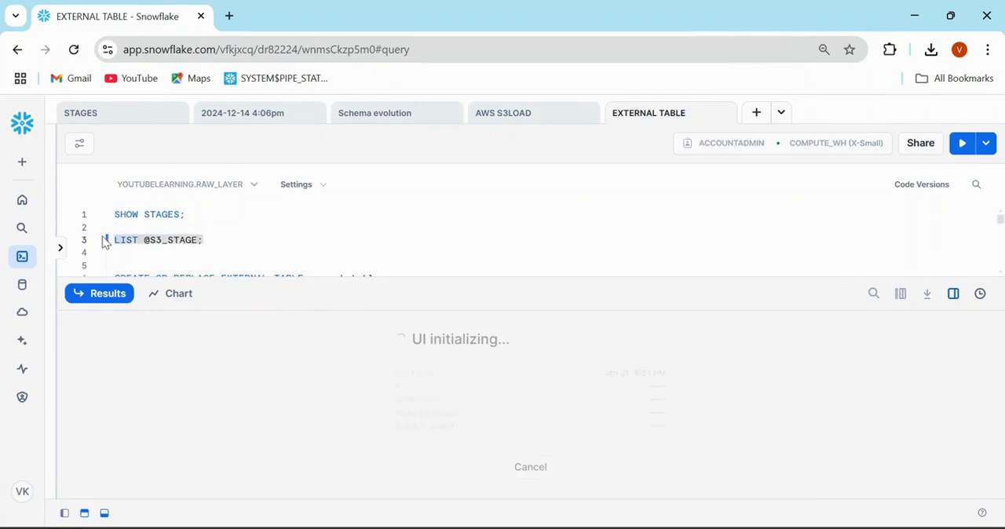
{"action": "left_click", "coordinate": [961, 143]}
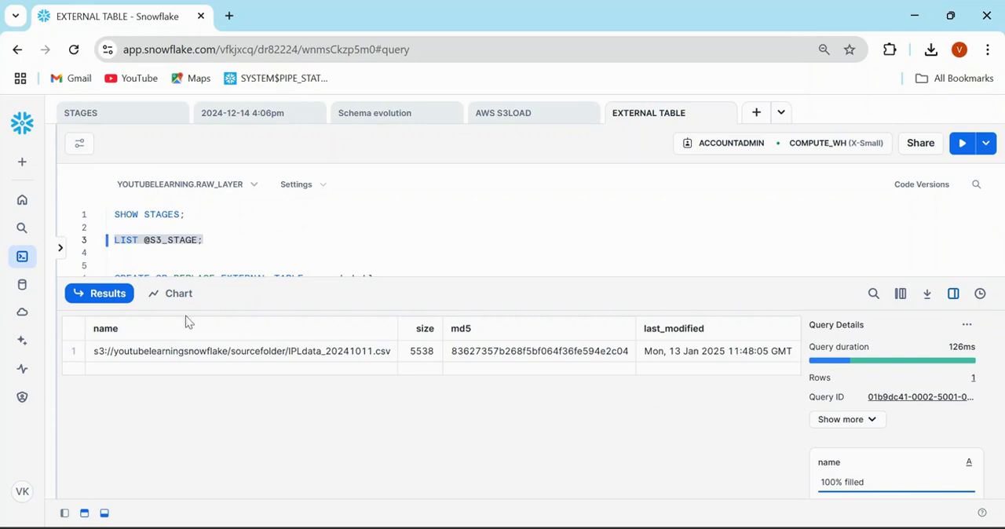
{"action": "left_click", "coordinate": [243, 352]}
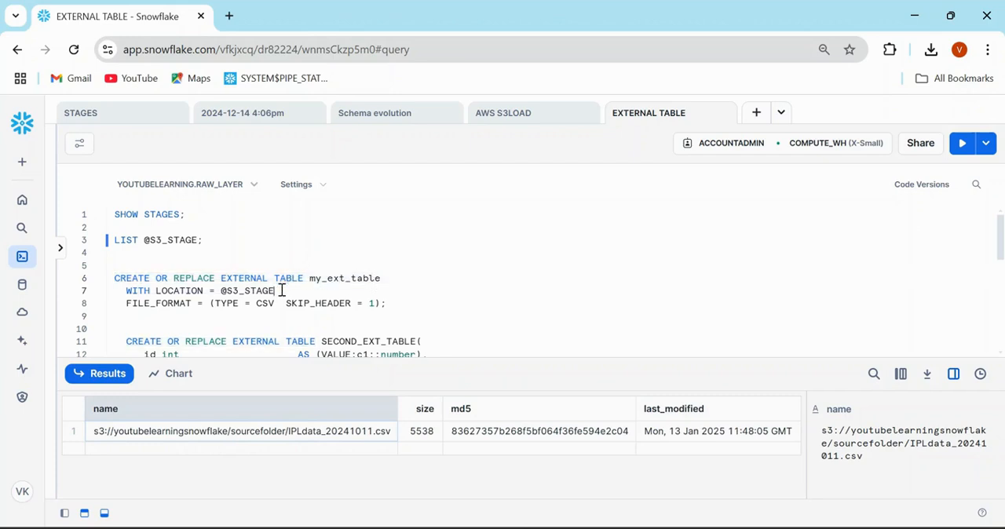
Add an --Ext comment and run CREATE OR REPLACE EXTERNAL TABLE my_ext_table on S3_STAGE
{"action": "type", "text": "-Et"}
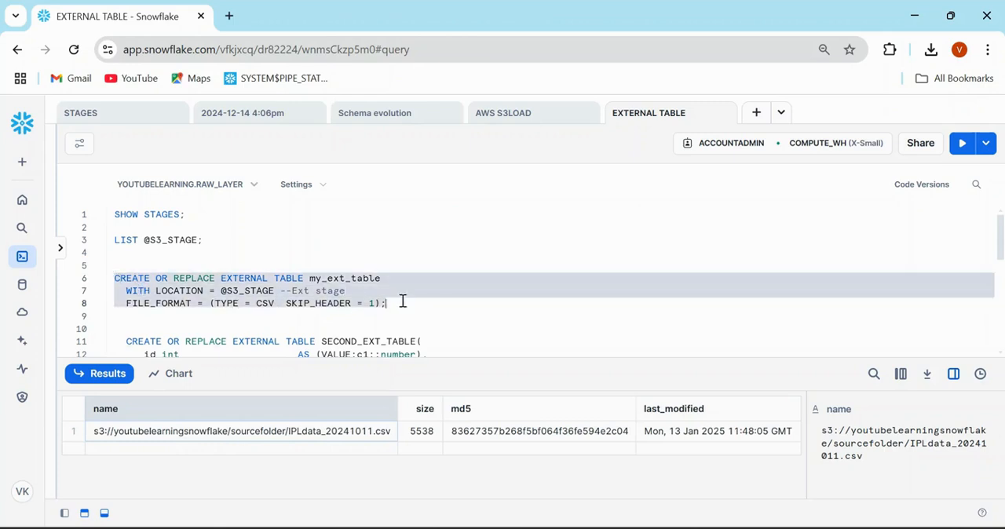
{"action": "left_click", "coordinate": [204, 303]}
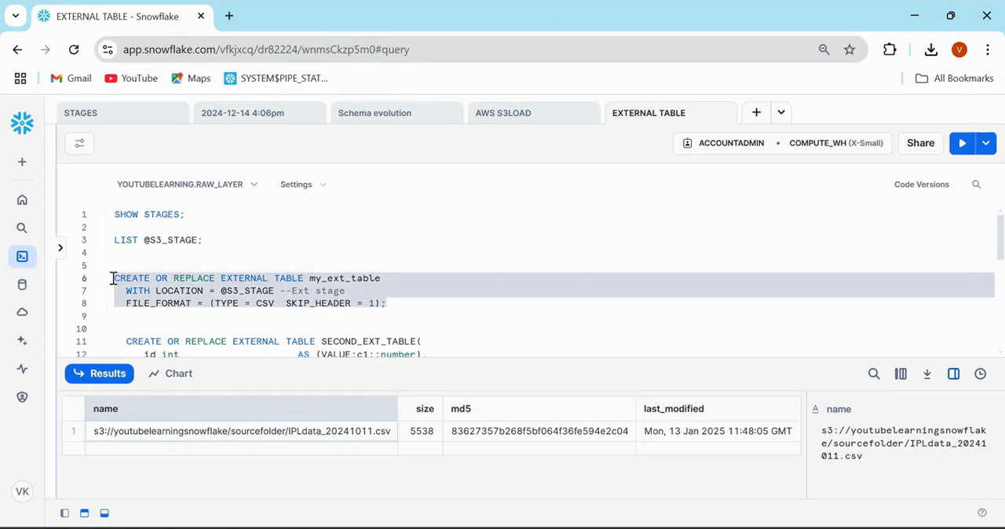
{"action": "left_click", "coordinate": [961, 143]}
{"action": "type", "text": "Select"}
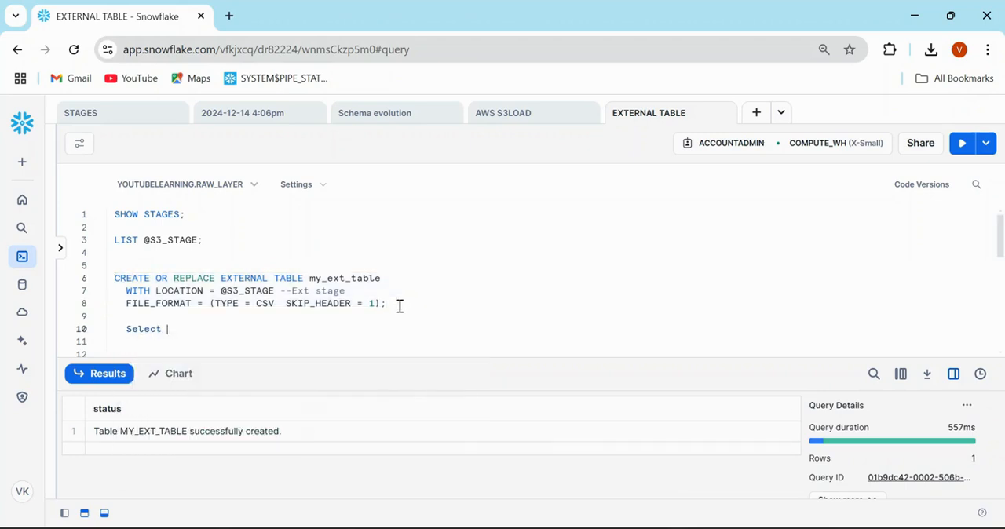
Write the query SELECT * FROM my_ext_table;
{"action": "type", "text": "* from my"}
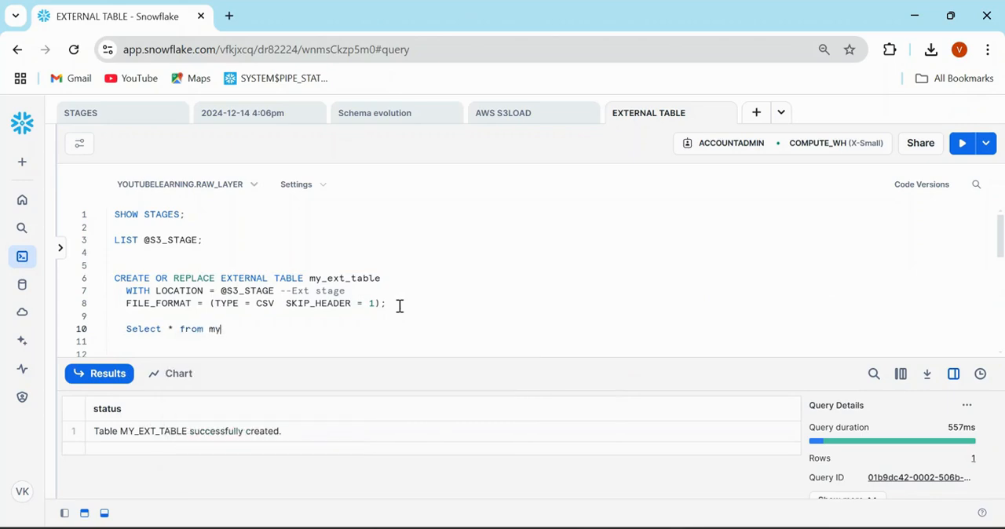
{"action": "type", "text": "_ext_table;"}
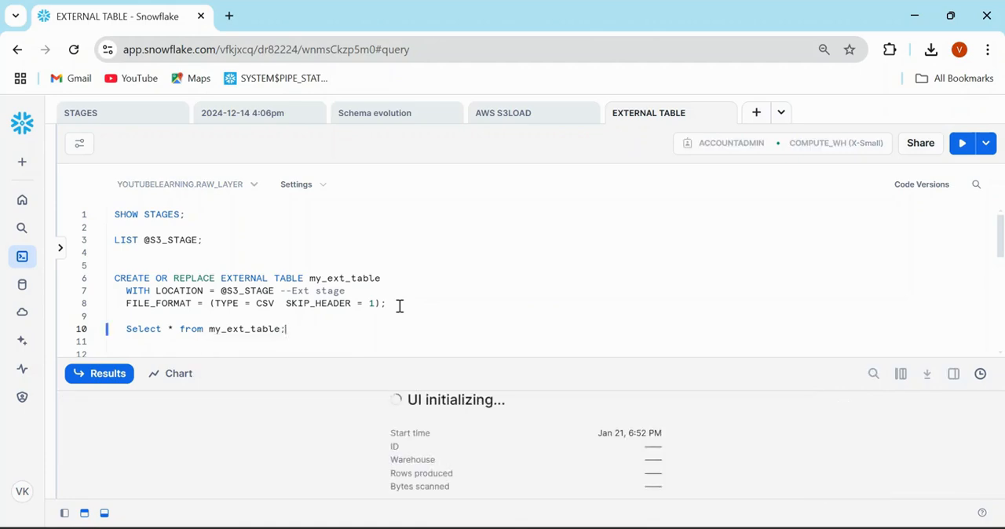
Run SELECT * FROM my_ext_table and review the JSON VALUE rows with c1, c2 fields
{"action": "left_click", "coordinate": [960, 143]}
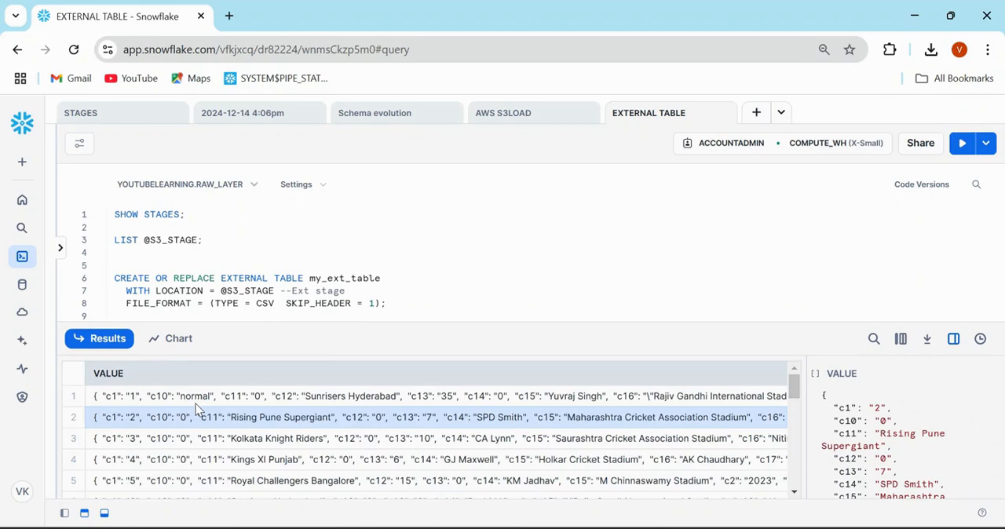
{"action": "mouse_move", "coordinate": [113, 405]}
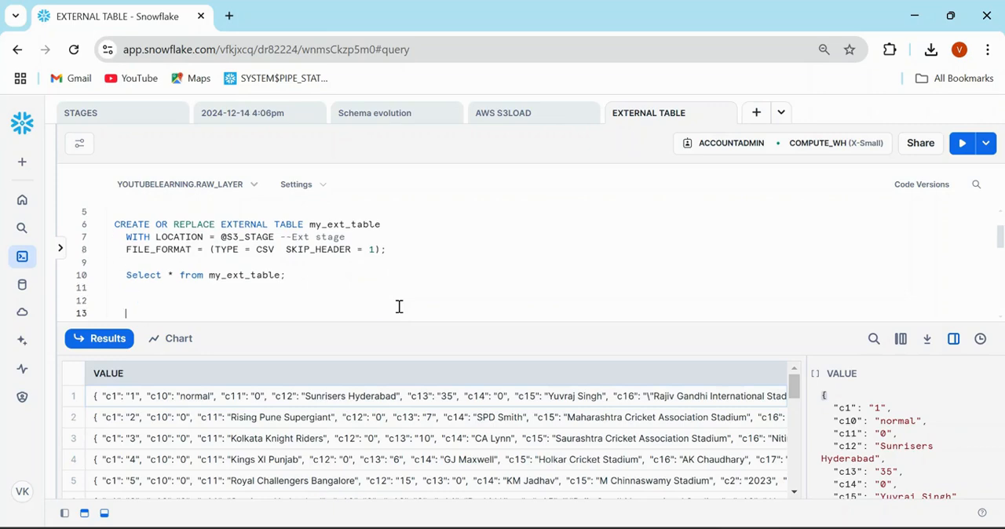
Write and run Select VALUE:c1::number as ID,value from my_ext_table; returning IDs 1 to 5
{"action": "type", "text": "Select VALUE"}
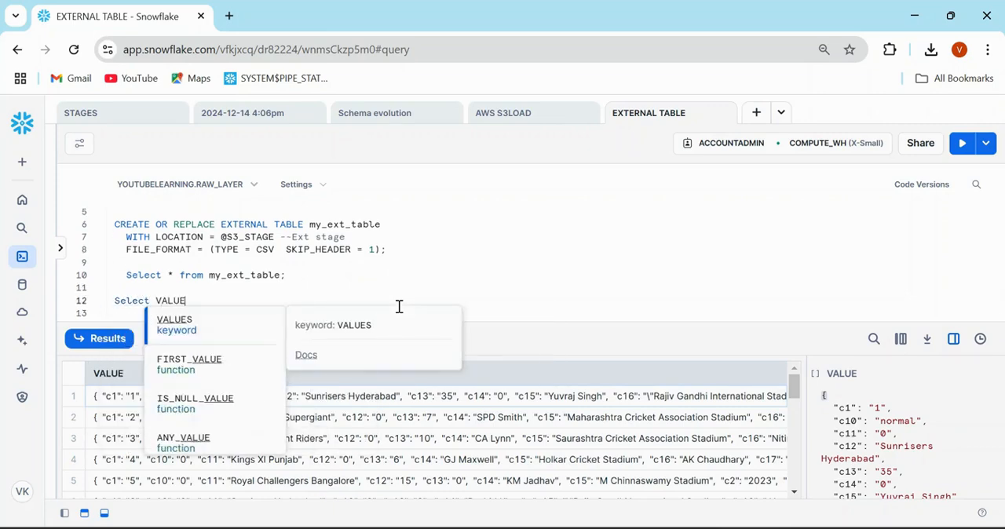
{"action": "type", "text": ":c2"}
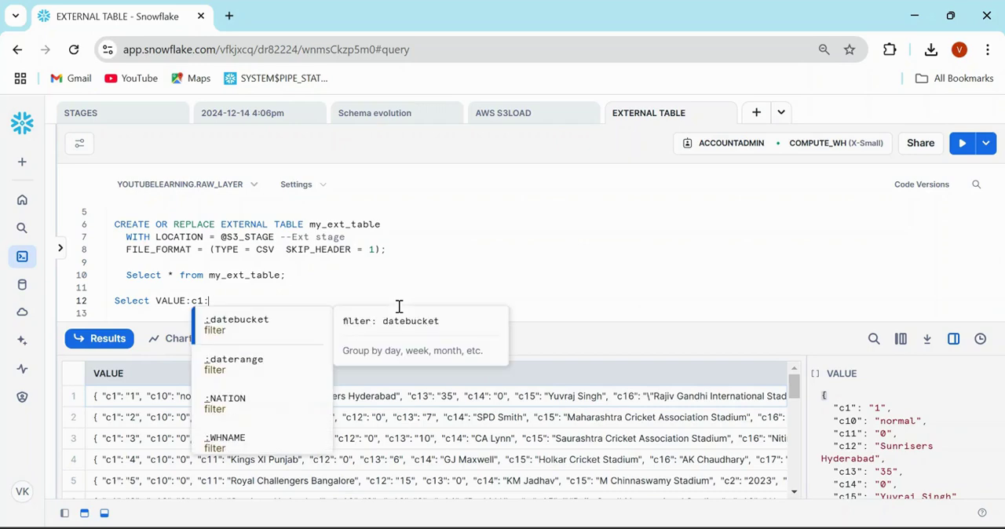
{"action": "type", "text": ":"}
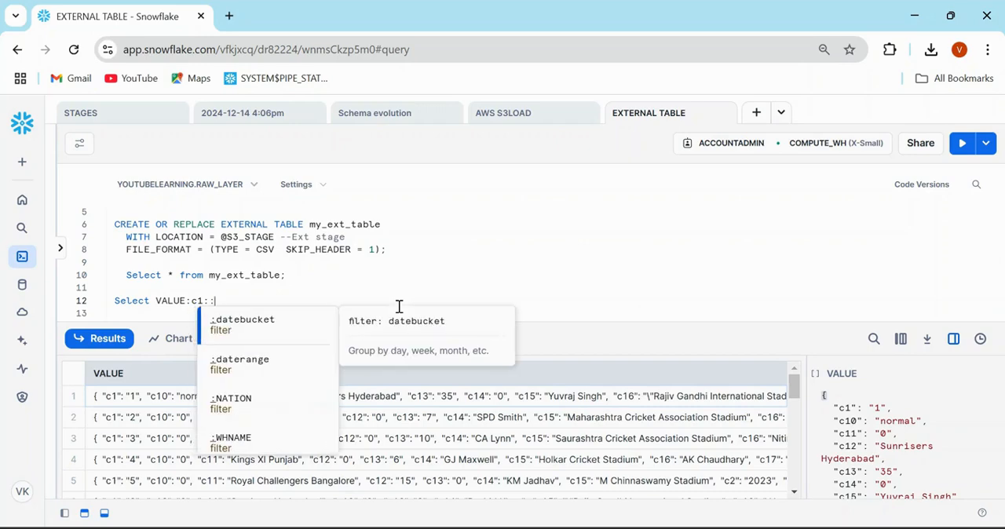
{"action": "type", "text": "number as"}
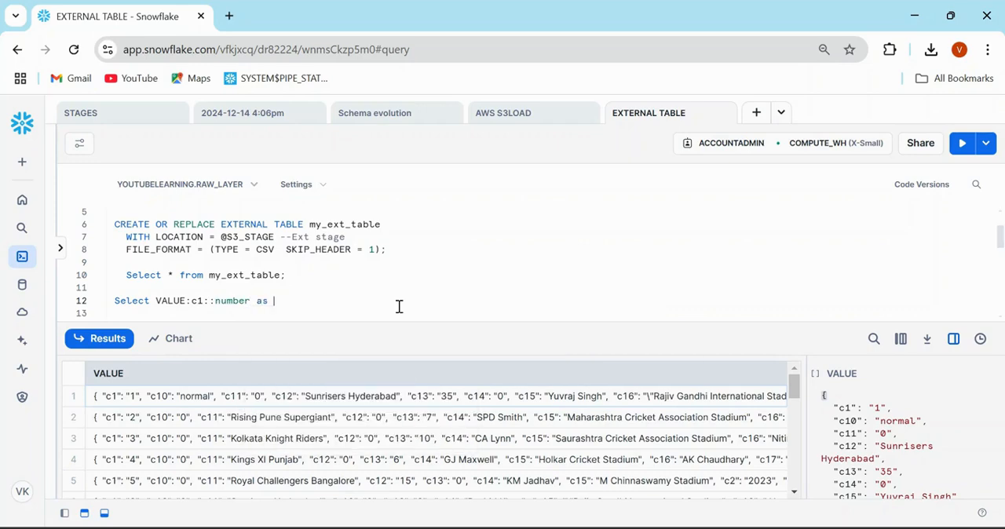
{"action": "type", "text": "ID"}
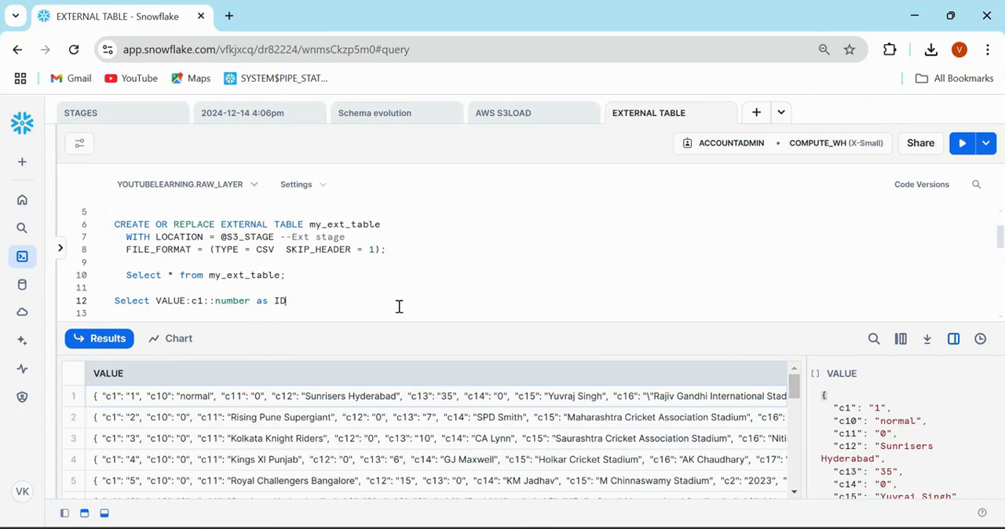
{"action": "type", "text": ",value f"}
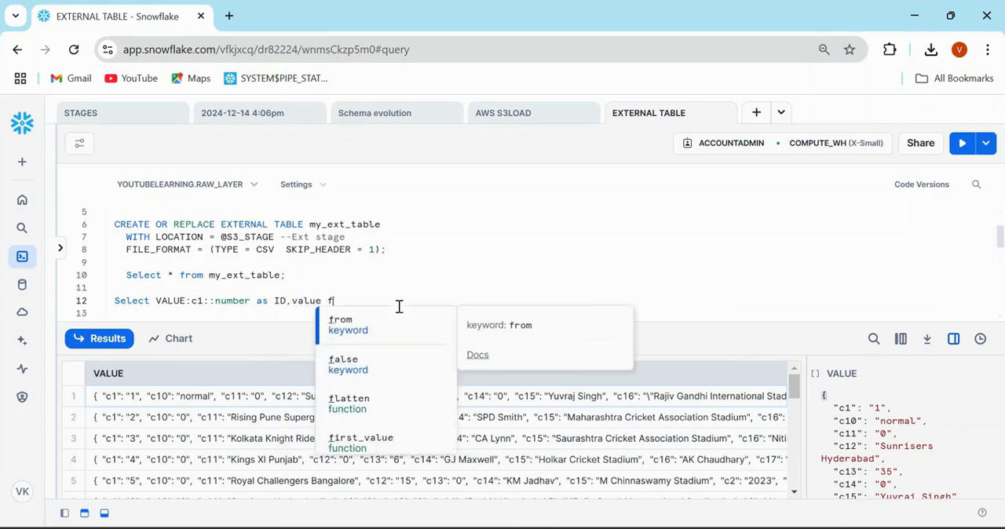
{"action": "type", "text": "rom my_ext_table;"}
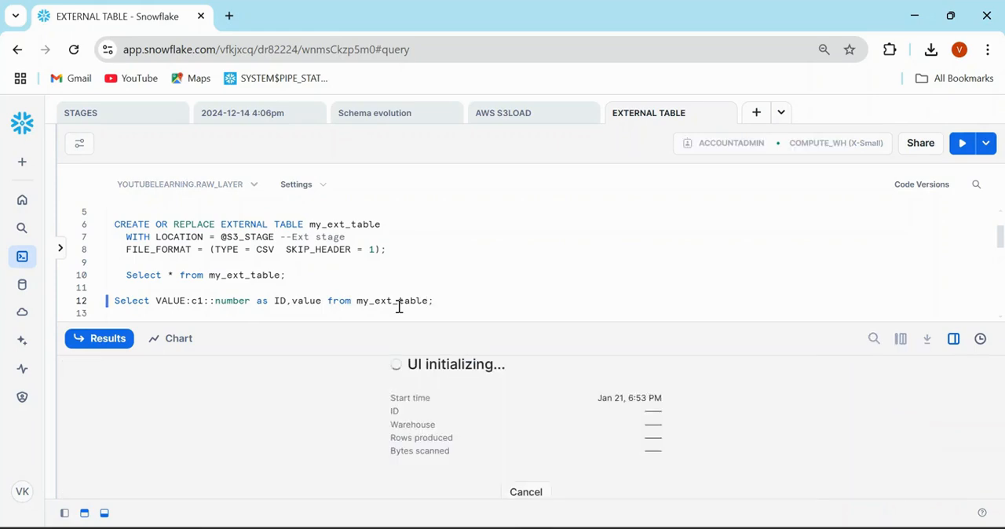
{"action": "left_click", "coordinate": [960, 142]}
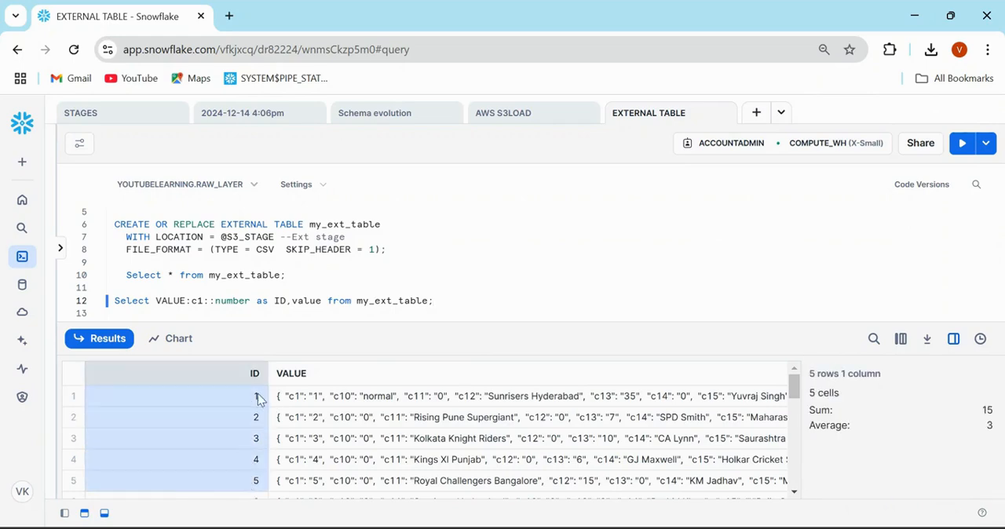
{"action": "mouse_move", "coordinate": [572, 411]}
{"action": "type", "text": "C"}
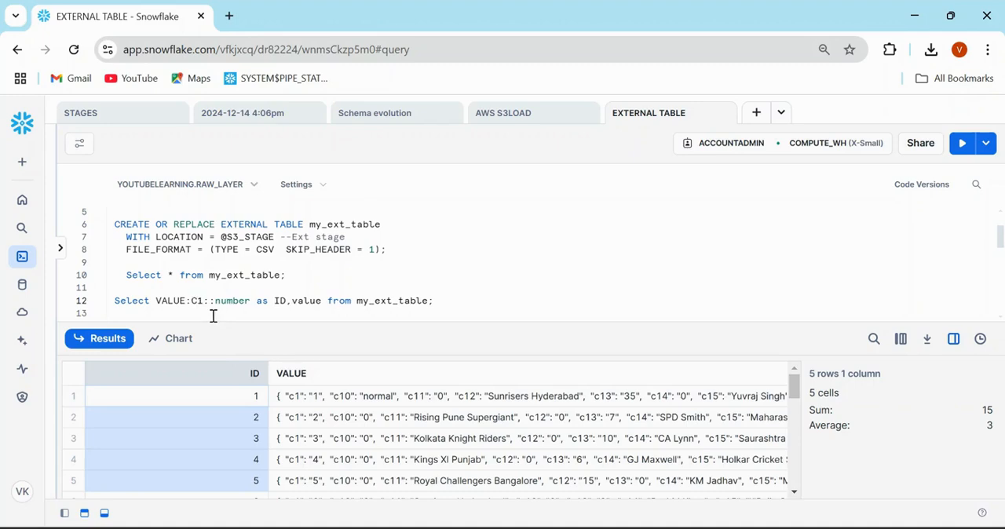
Rerun the ID query, getting 29 rows of null IDs, and begin editing the C1 reference
{"action": "left_click", "coordinate": [961, 143]}
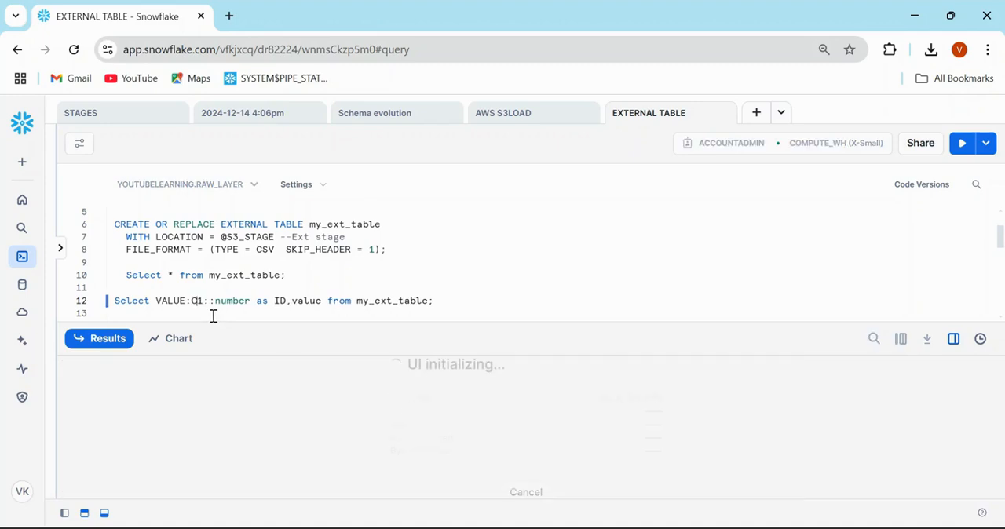
{"action": "left_click", "coordinate": [962, 143]}
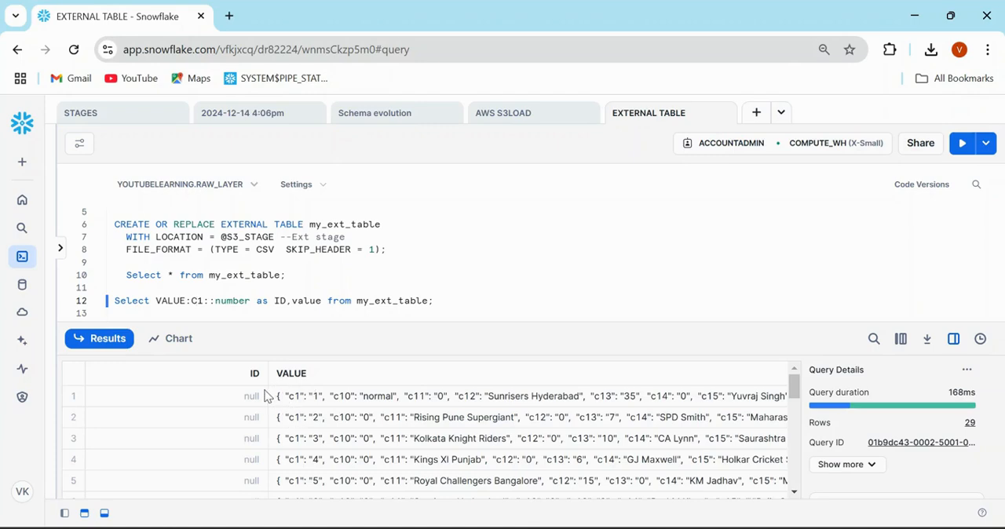
{"action": "left_click", "coordinate": [195, 301]}
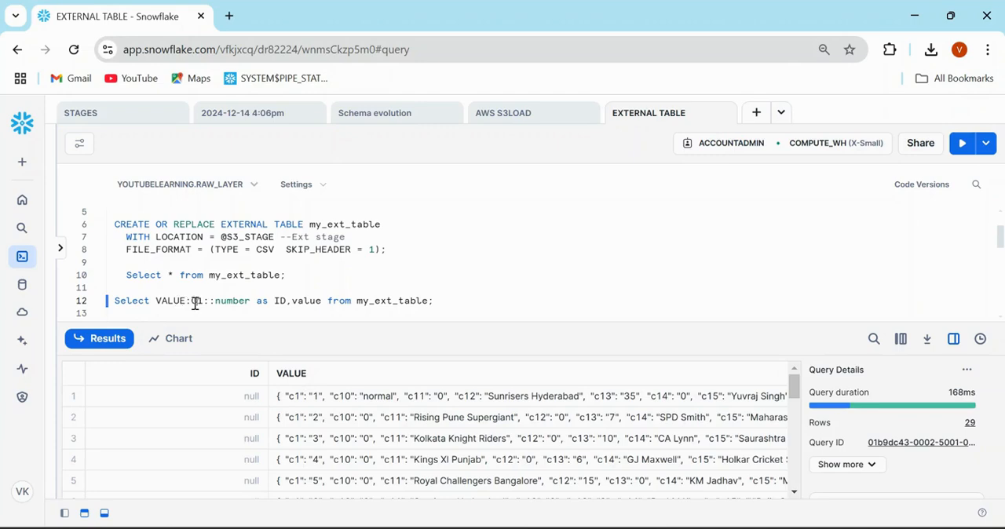
Change the expression to VALUE:c3::varchar and run it, returning city names with a stray leading quote
{"action": "type", "text": "c1"}
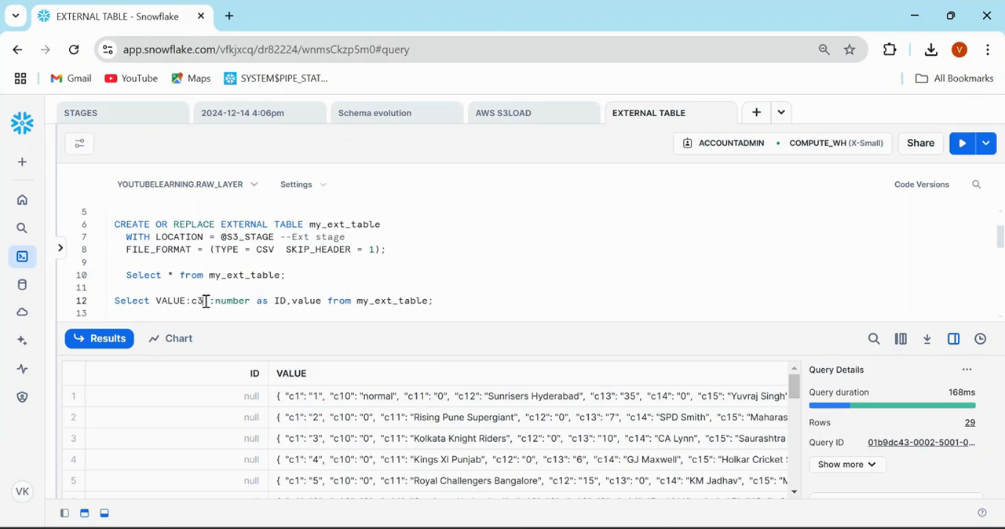
{"action": "type", "text": ":"}
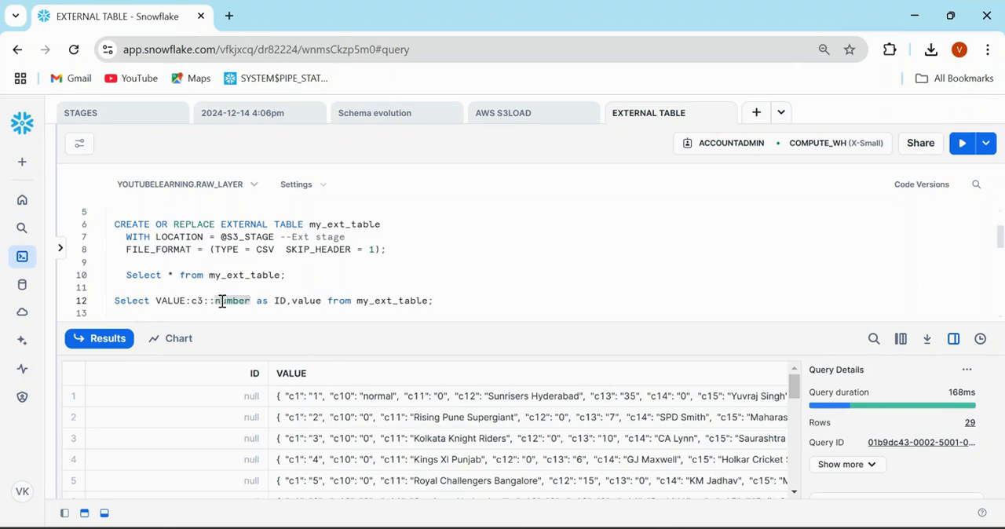
{"action": "type", "text": "varchar"}
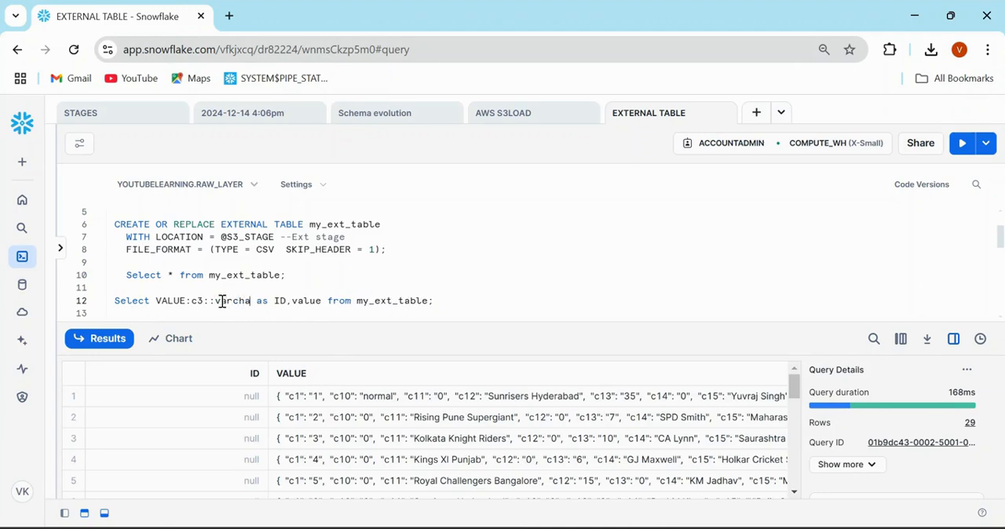
{"action": "left_click", "coordinate": [961, 143]}
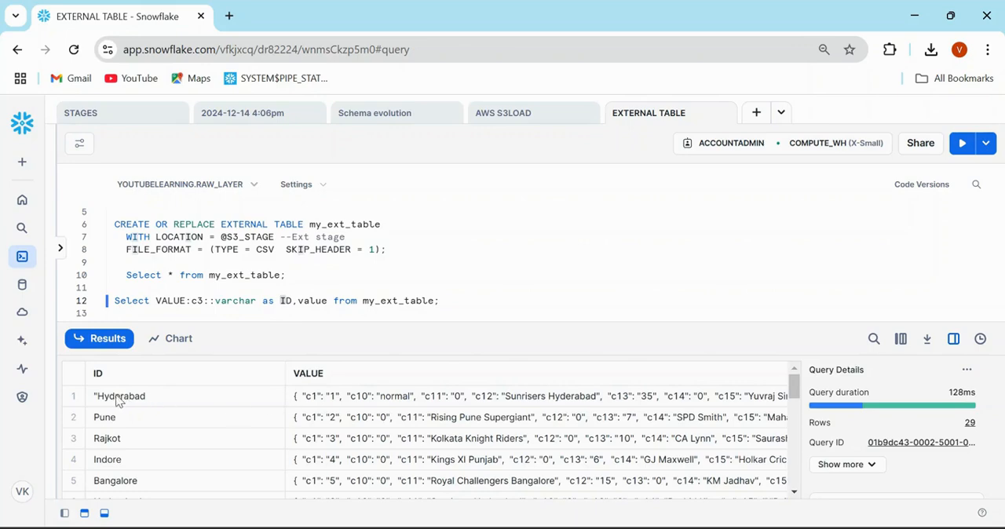
{"action": "left_click", "coordinate": [119, 395]}
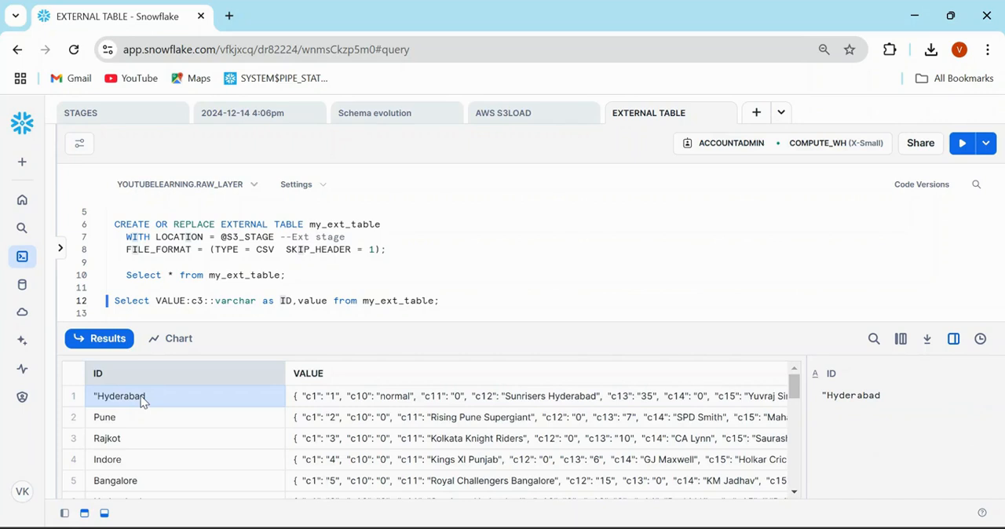
{"action": "mouse_move", "coordinate": [110, 404]}
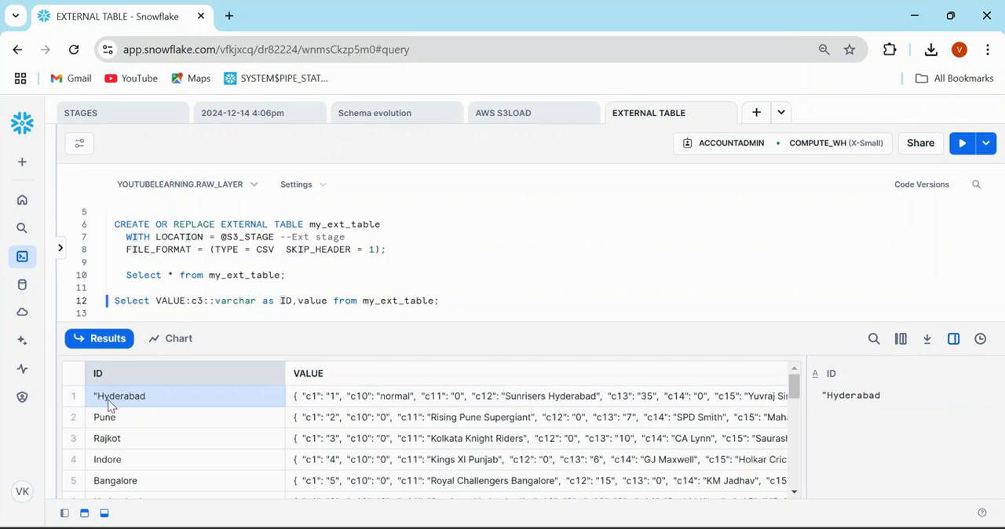
Start extending the FILE_FORMAT options with a FIELD_O... enclosure parameter
{"action": "left_click", "coordinate": [107, 438]}
{"action": "type", "text": ", "}
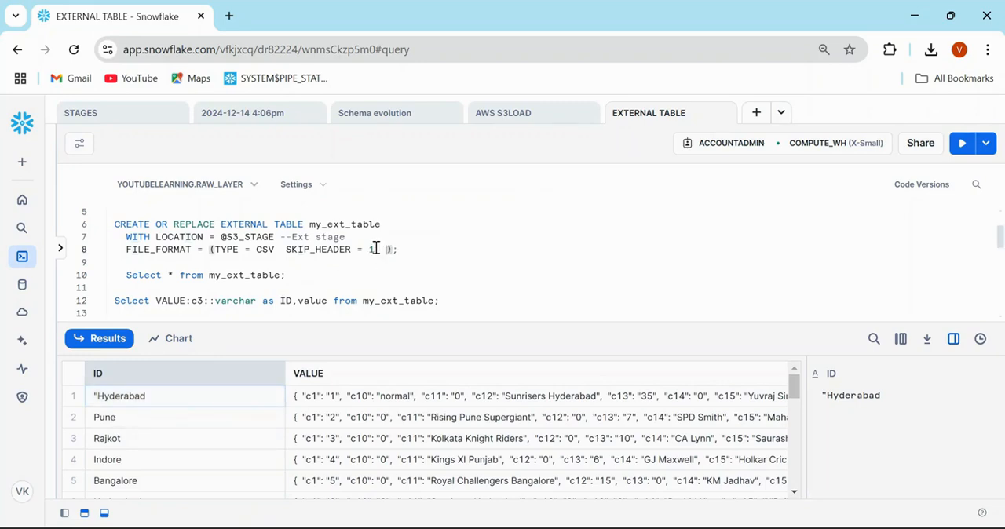
{"action": "type", "text": "FIELD_O"}
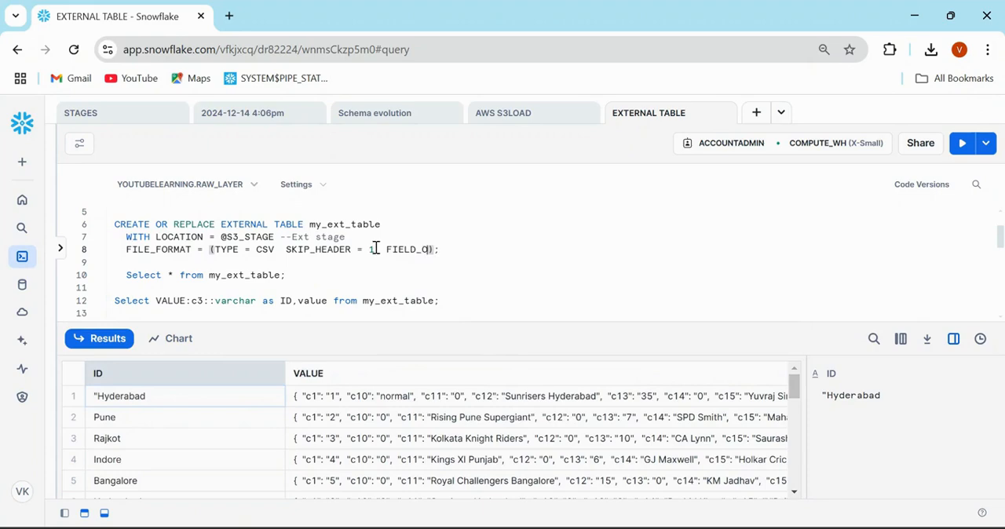
Add the misspelled FIELD_OPTIONALLY_ENECLOSED_BY='"' option, which fails, and write SHOW FILE FORMATS
{"action": "type", "text": "OPTIONALLY_"}
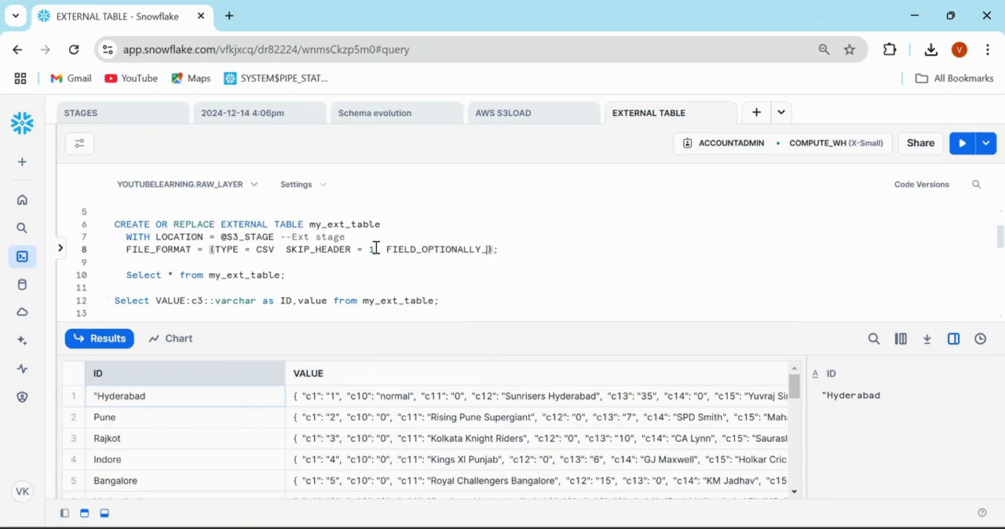
{"action": "type", "text": "ENECLOSED_BY='"}
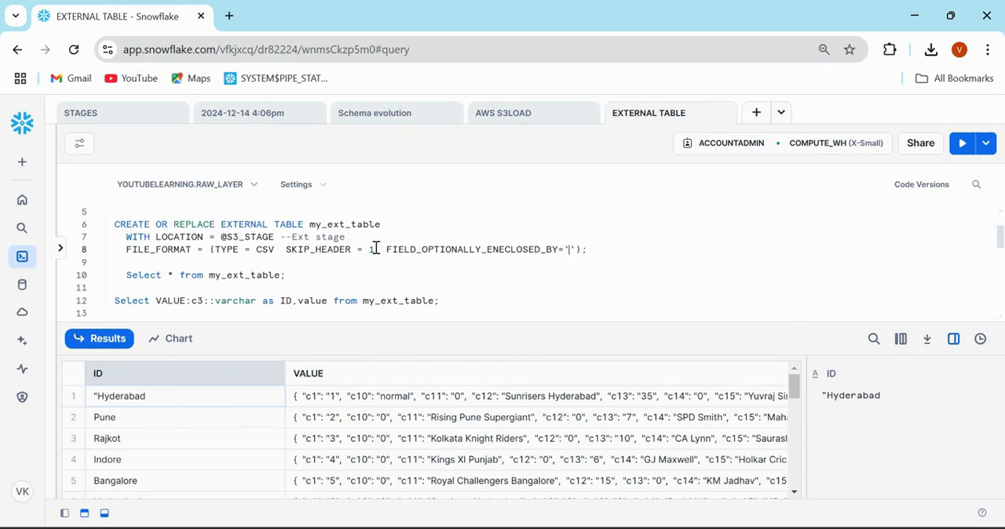
{"action": "type", "text": "\"\""}
{"action": "type", "text": "SHOW F"}
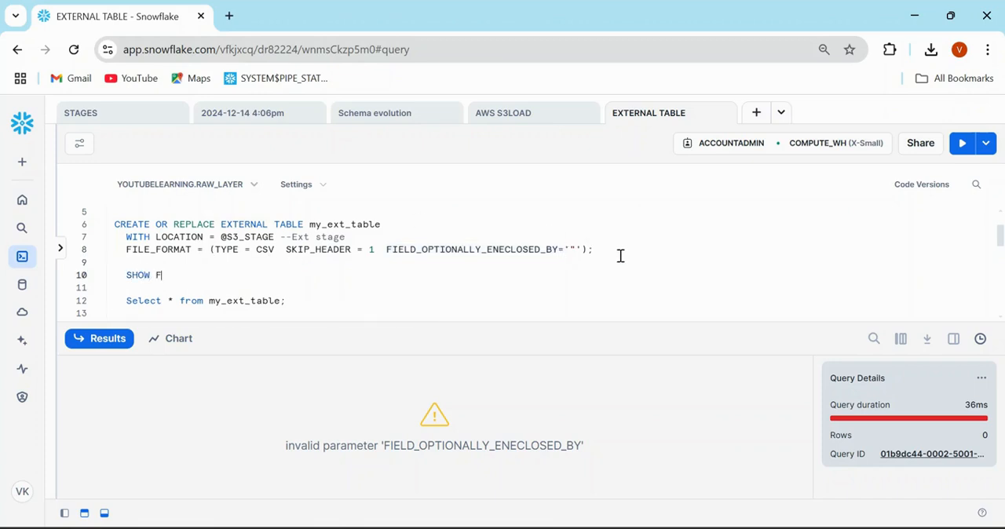
{"action": "type", "text": "ILE FORMATS;"}
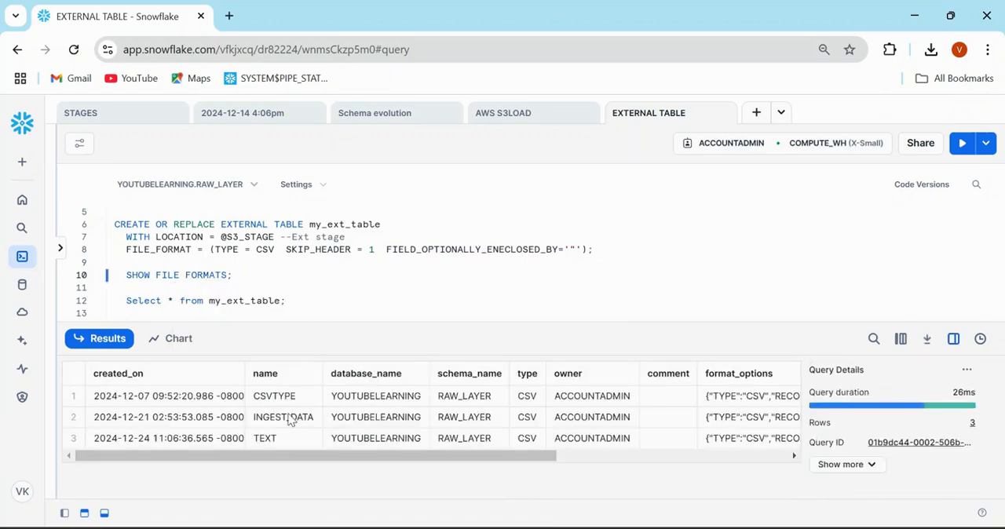
Inspect the listed format_options, correct to FIELD_OPTIONALLY_ENCLOSED_BY and recreate MY_EXT_TABLE
{"action": "left_click", "coordinate": [750, 418]}
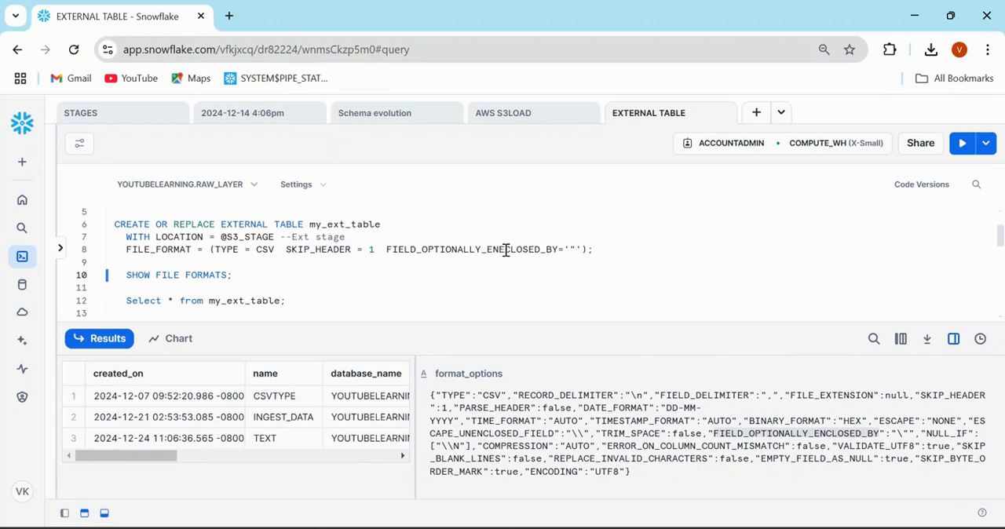
{"action": "left_click", "coordinate": [961, 143]}
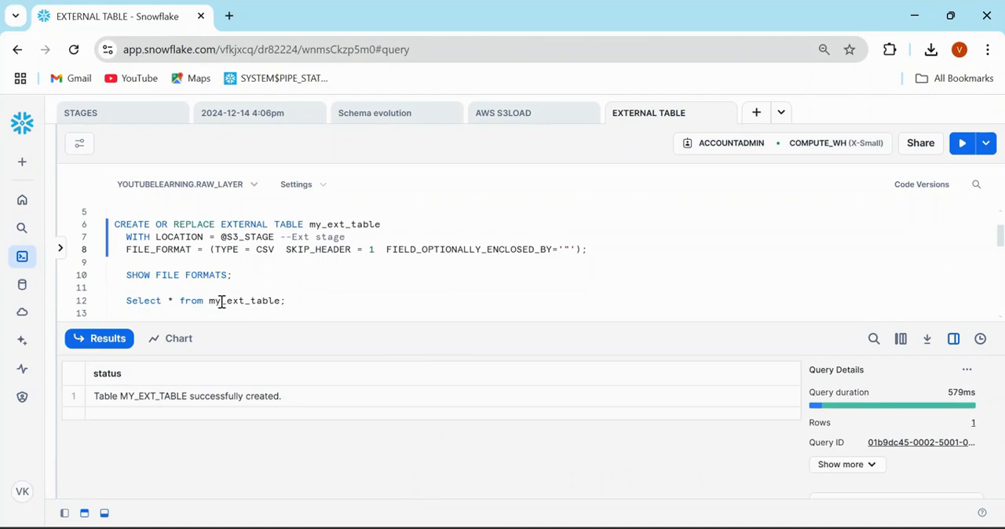
Run Select VALUE:c3::varchar as ID,value from my_ext_table; now showing a clean Hyderabad,AP
{"action": "type", "text": "Select VALUE:c3::varchar as ID,value from my_ext_table;"}
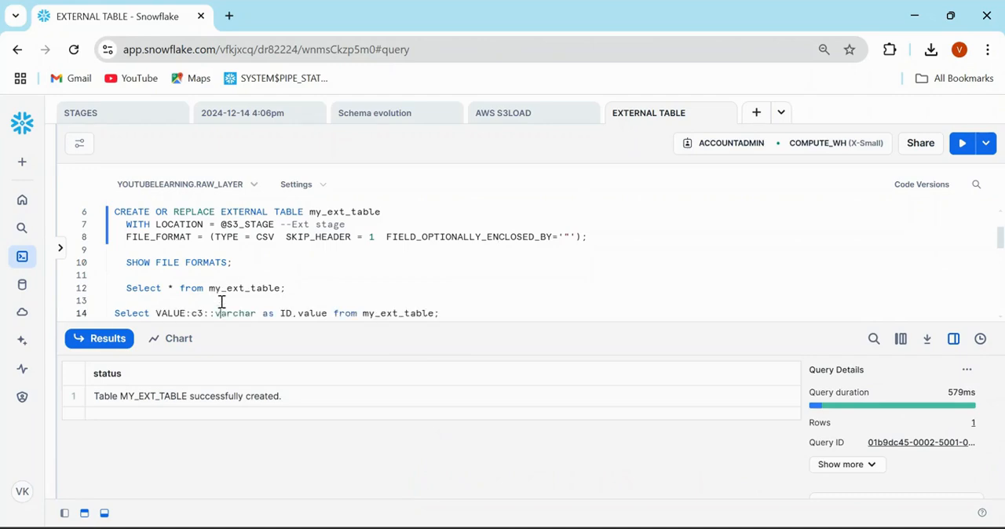
{"action": "left_click", "coordinate": [960, 143]}
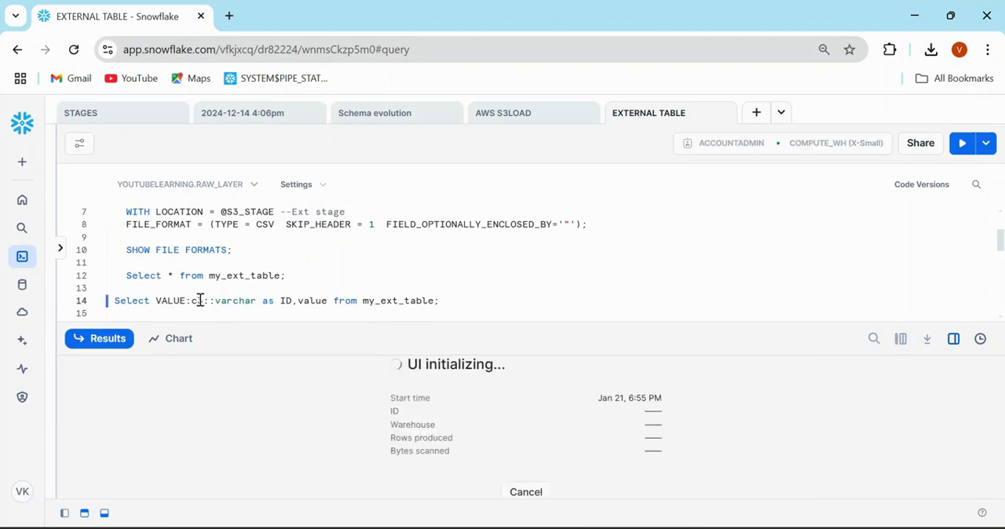
{"action": "left_click", "coordinate": [960, 143]}
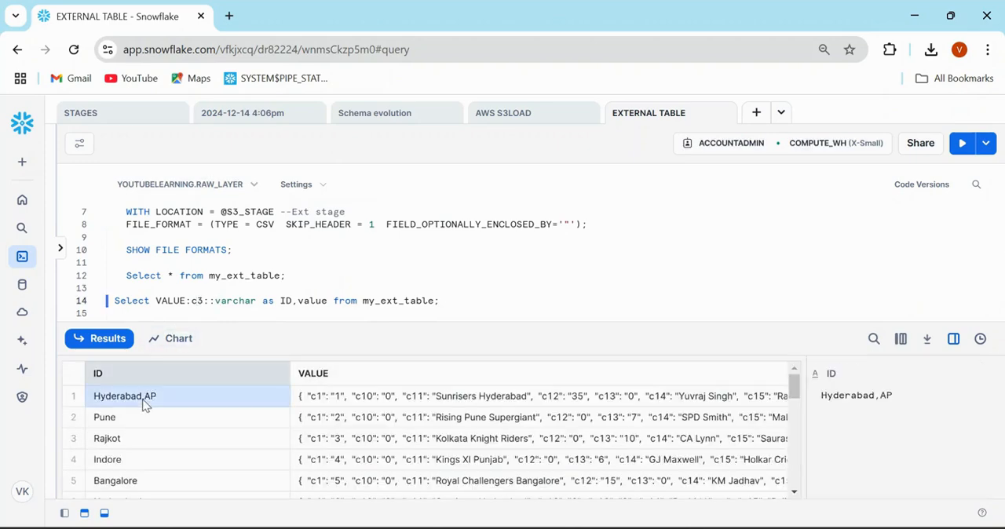
{"action": "mouse_move", "coordinate": [303, 260]}
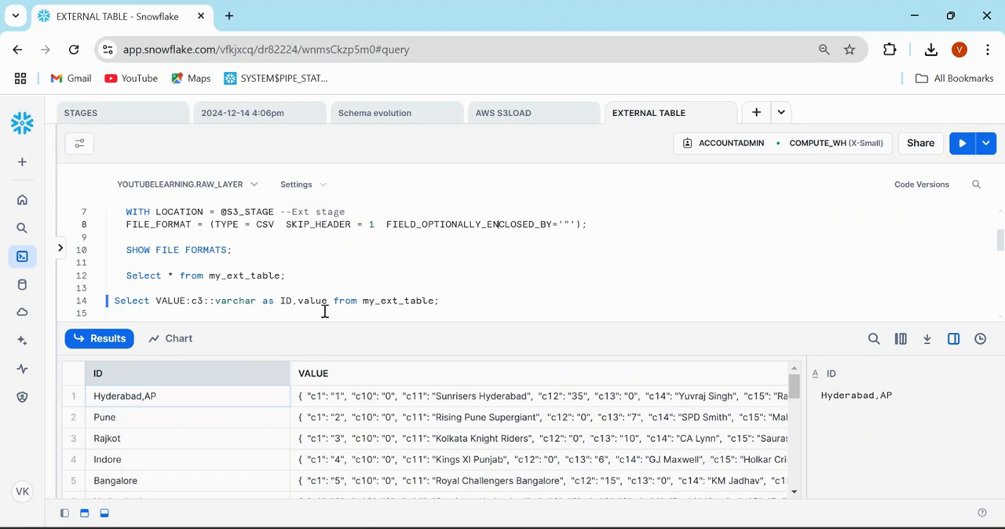
{"action": "scroll", "scroll_direction": "up", "scroll_amount": 3}
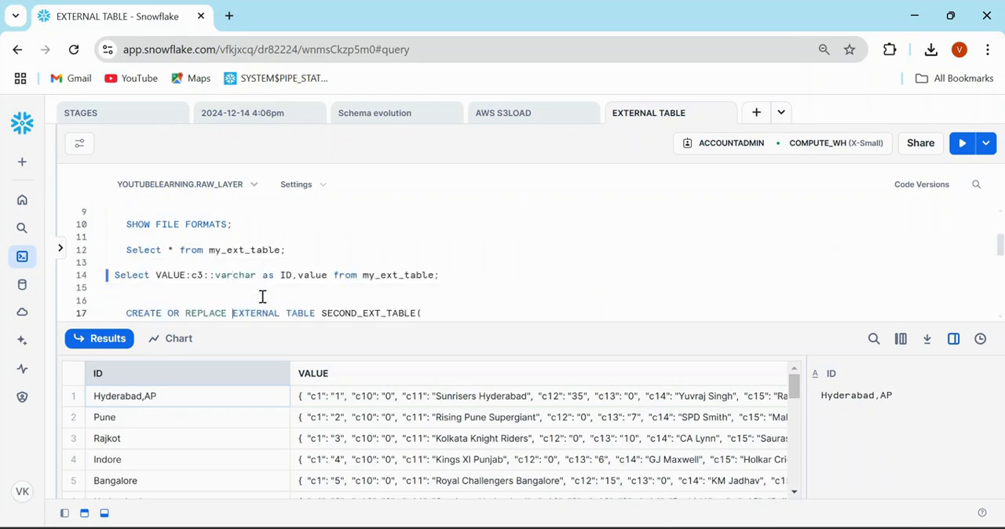
Review the SECOND_EXT_TABLE definition mapping VALUE fields c1–c18 to typed match columns
{"action": "scroll", "scroll_direction": "down", "scroll_amount": 3}
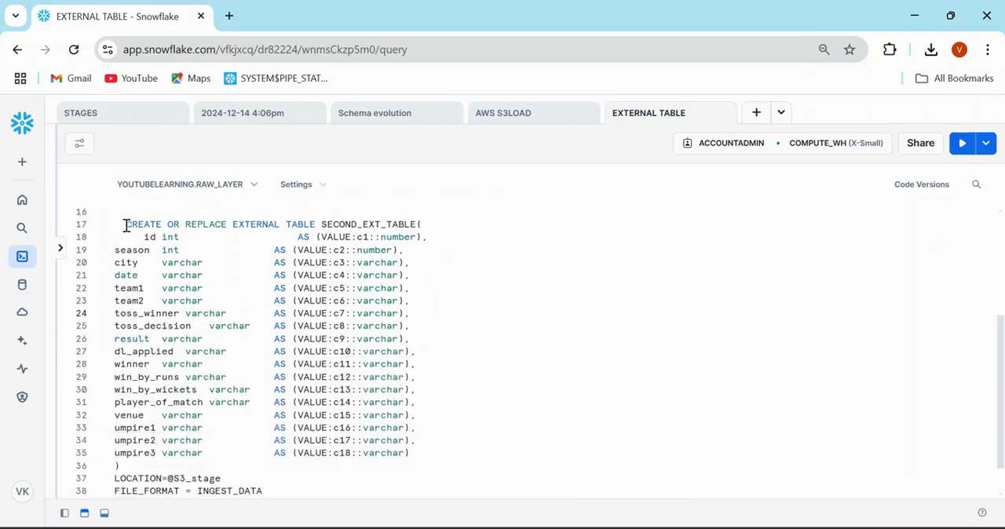
{"action": "left_click_drag", "start_coordinate": [126, 223], "coordinate": [188, 452]}
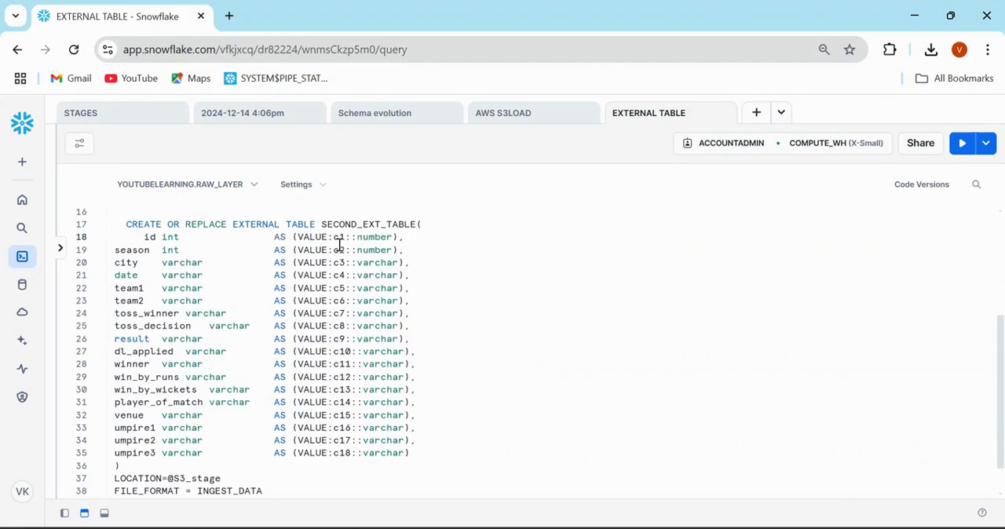
{"action": "left_click_drag", "start_coordinate": [113, 249], "coordinate": [385, 454]}
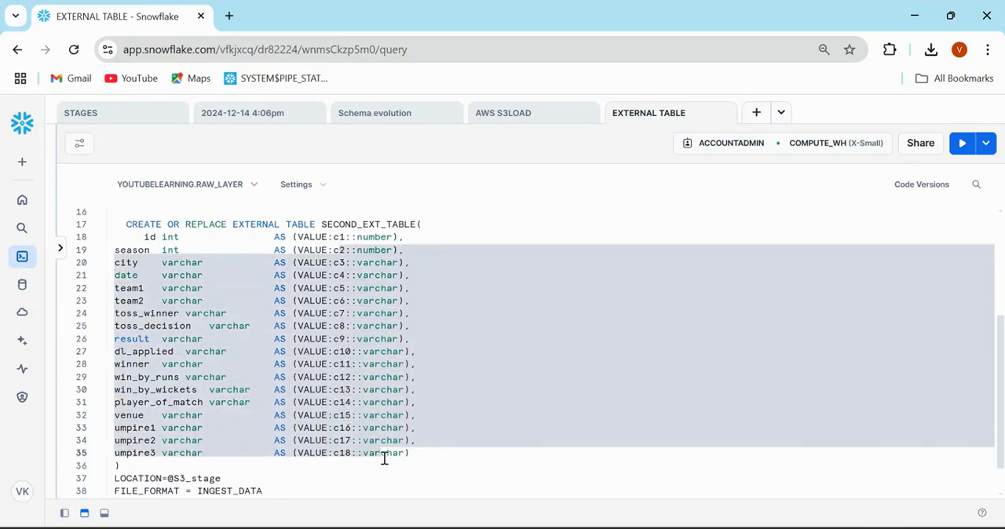
{"action": "left_click", "coordinate": [165, 262]}
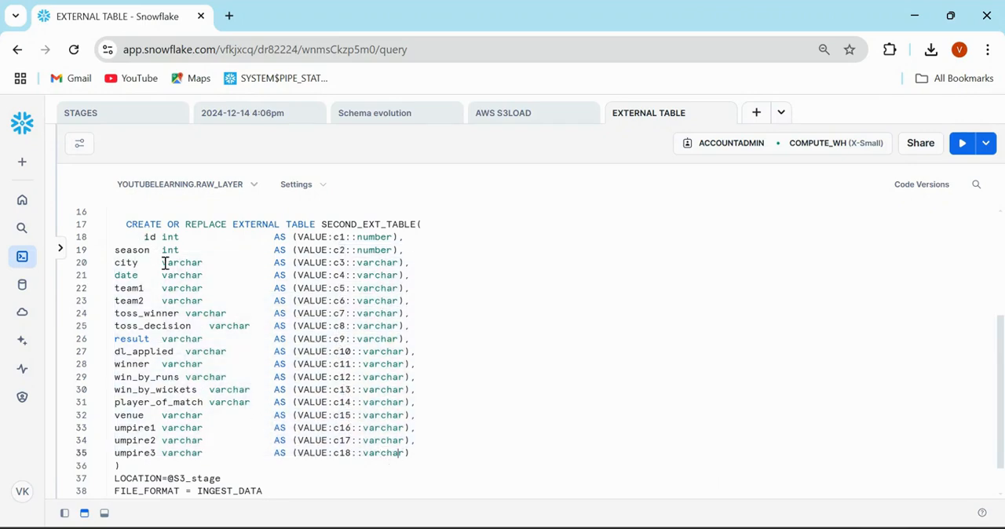
Write Select * from SECOND_EXT_TABLE below its CREATE statement
{"action": "left_click", "coordinate": [961, 143]}
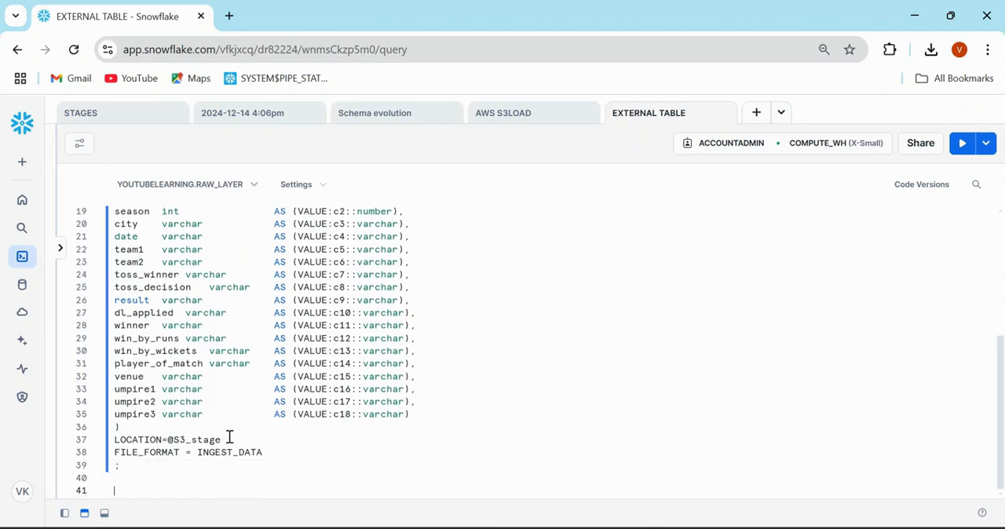
{"action": "type", "text": "S"}
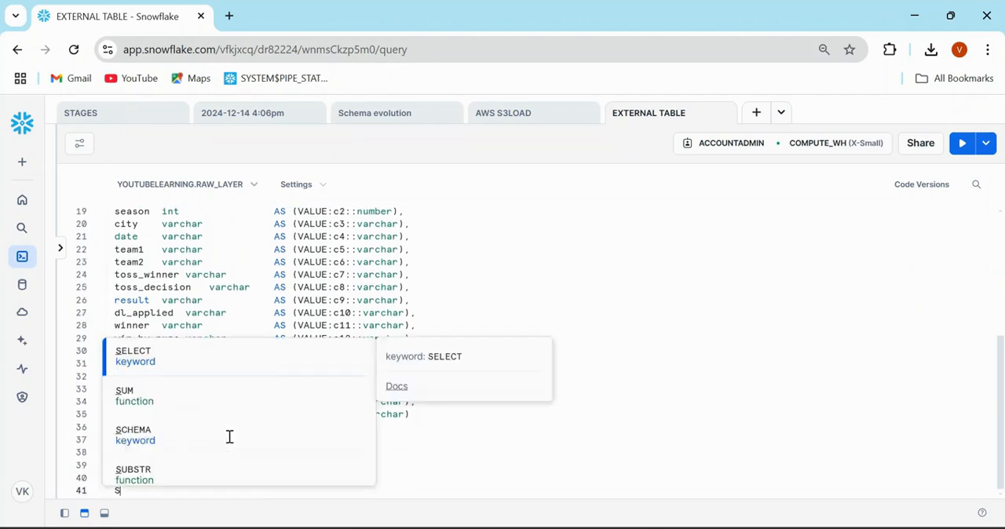
{"action": "type", "text": "elect *"}
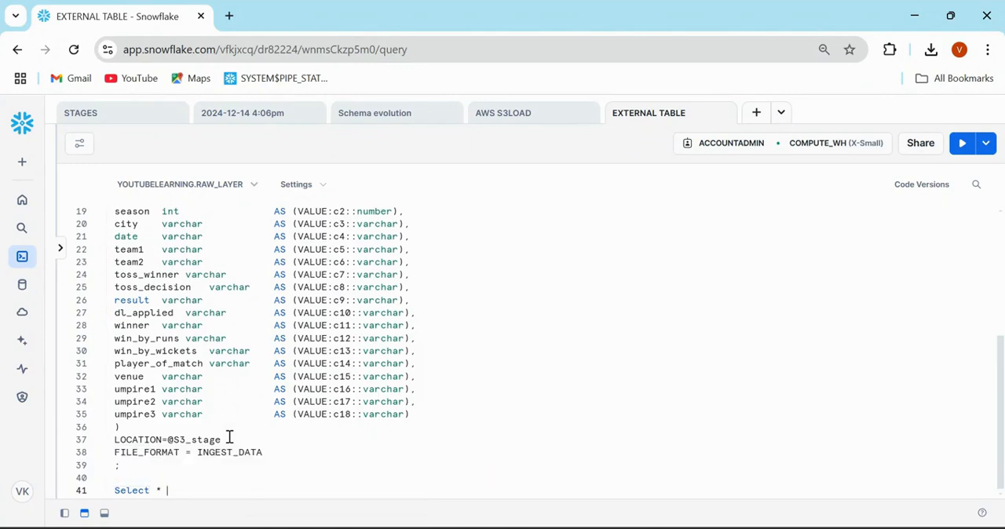
{"action": "type", "text": "from SECOND_EXT_TABLE"}
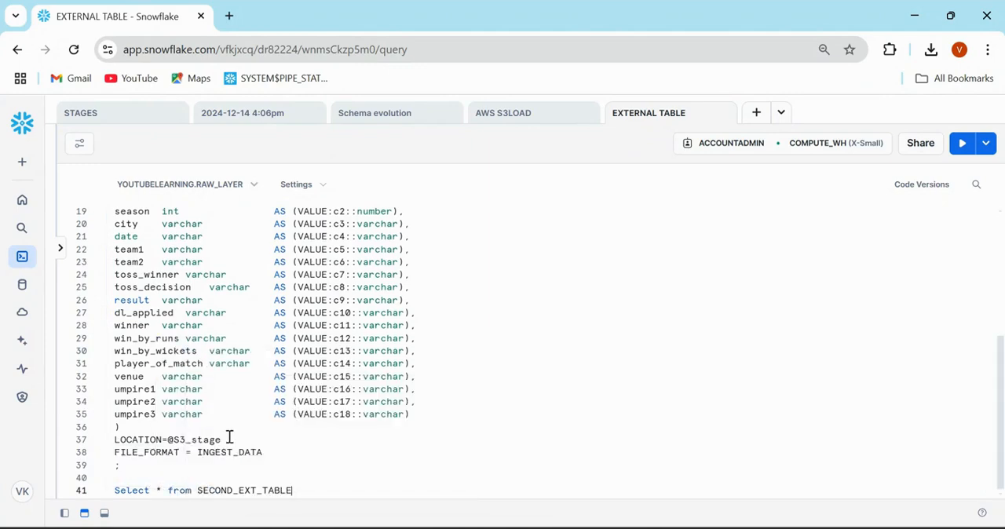
Run Select * from SECOND_EXT_TABLE and inspect typed columns ID, SEASON, CITY beside raw VALUE
{"action": "left_click", "coordinate": [961, 143]}
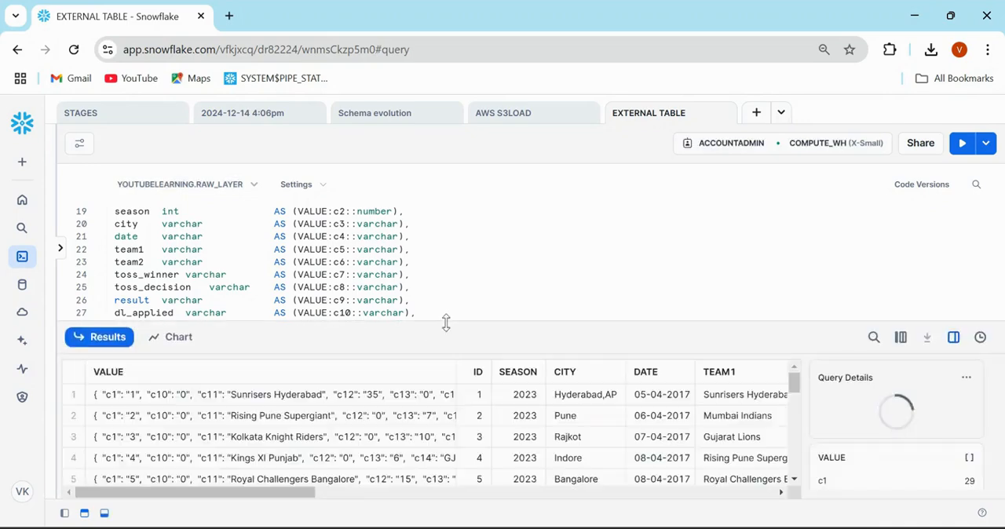
{"action": "left_click", "coordinate": [249, 415]}
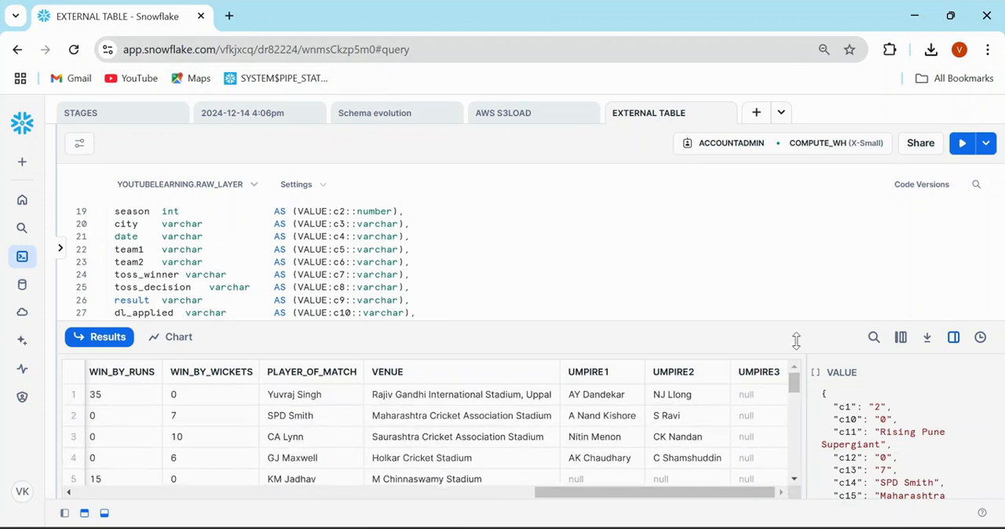
{"action": "scroll", "scroll_direction": "left", "scroll_amount": 3}
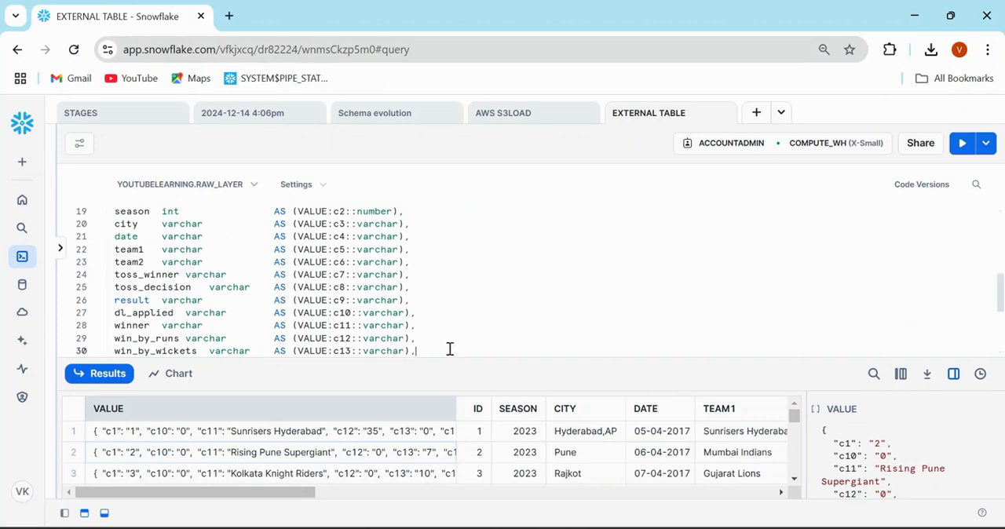
{"action": "scroll", "scroll_direction": "down", "scroll_amount": 3}
{"action": "type", "text": "Select * from SECOND_EXT_TABLE;"}
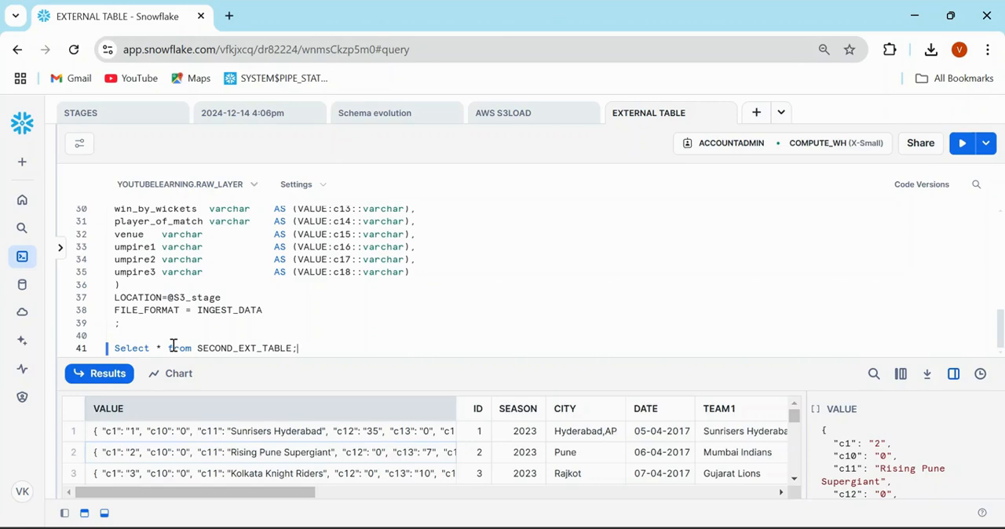
{"action": "mouse_move", "coordinate": [163, 348]}
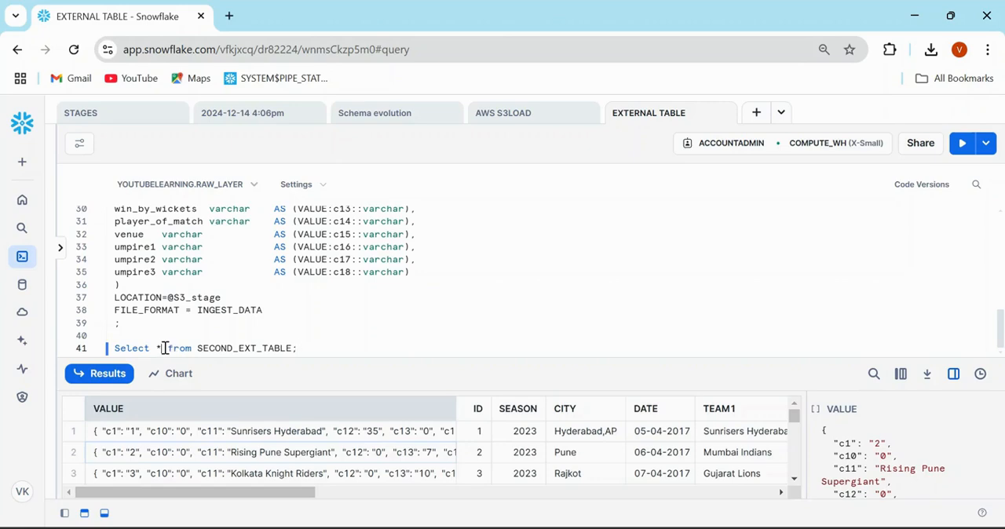
Query Select *, METADATA$FILENAME from SECOND_EXT_TABLE to show each row's source CSV file
{"action": "type", "text": "ME"}
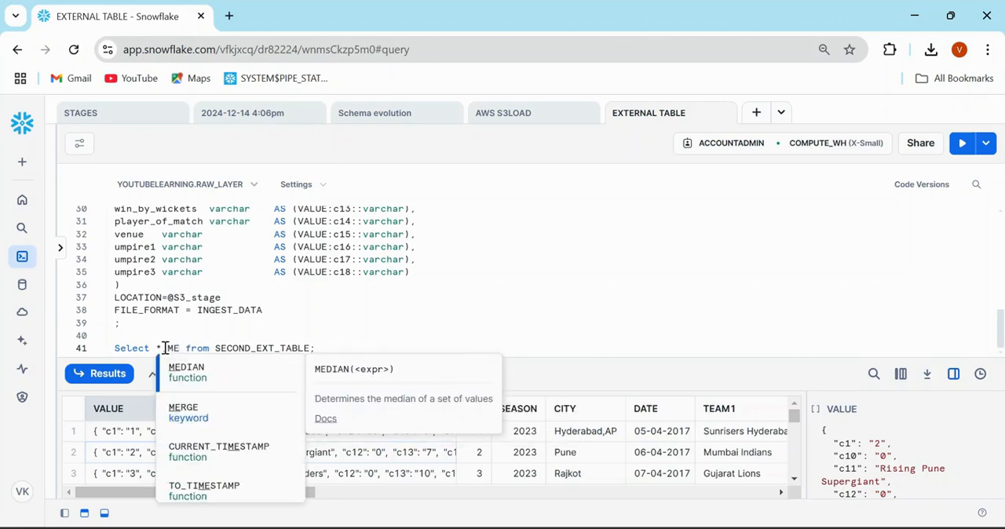
{"action": "type", "text": "METADATA"}
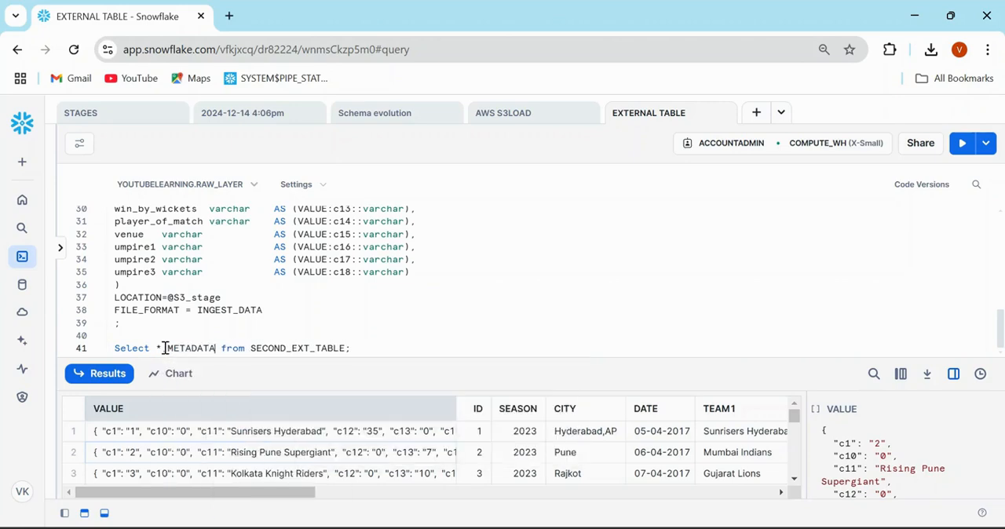
{"action": "type", "text": "$FILENAME"}
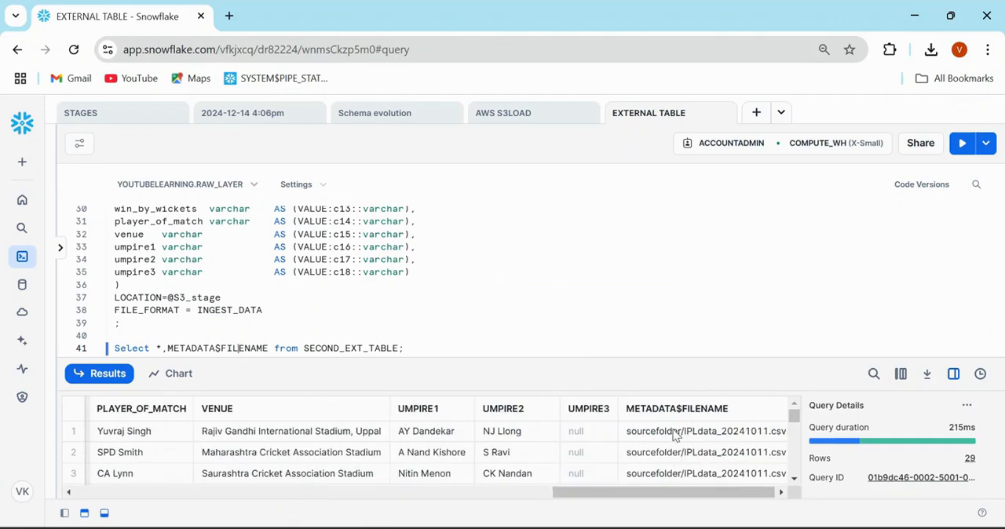
{"action": "scroll", "scroll_direction": "down", "scroll_amount": 3}
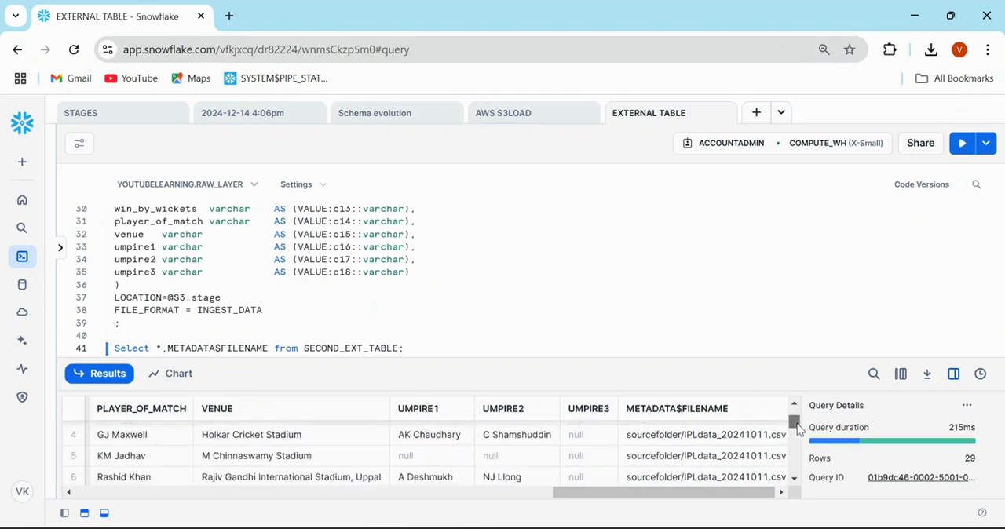
{"action": "scroll", "scroll_direction": "down", "scroll_amount": 3}
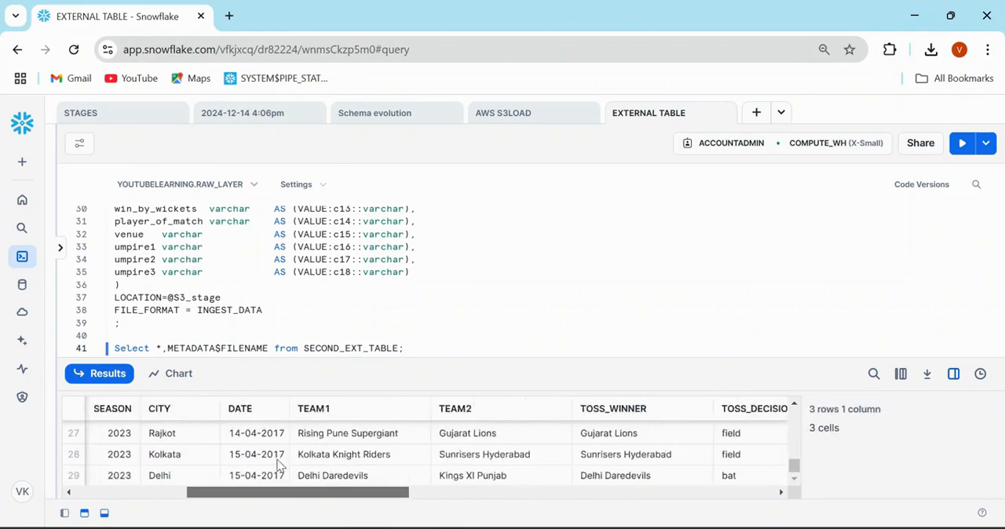
{"action": "scroll", "scroll_direction": "right", "scroll_amount": 3}
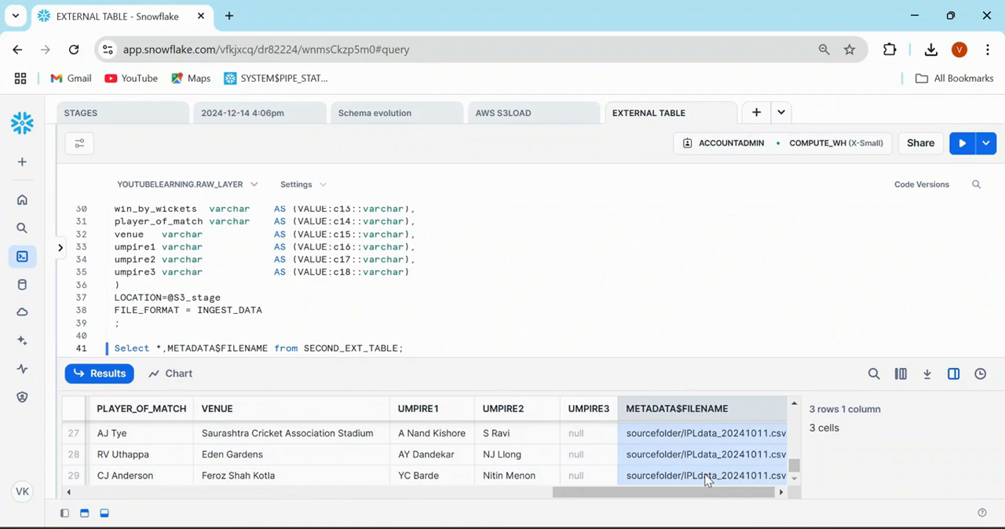
Review the worksheet's AUTO_REFRESH and PATTERN notes below the query
{"action": "left_click", "coordinate": [426, 349]}
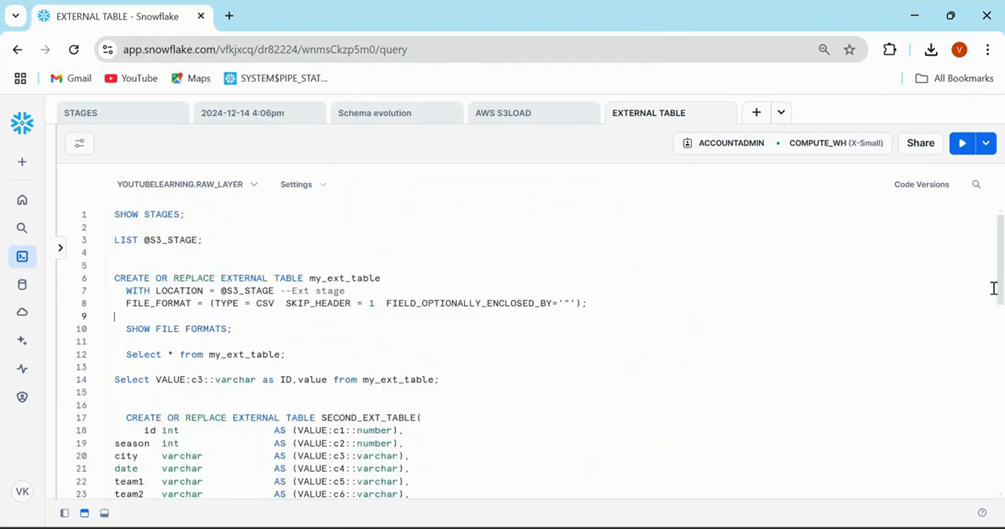
{"action": "scroll", "scroll_direction": "down", "scroll_amount": 3}
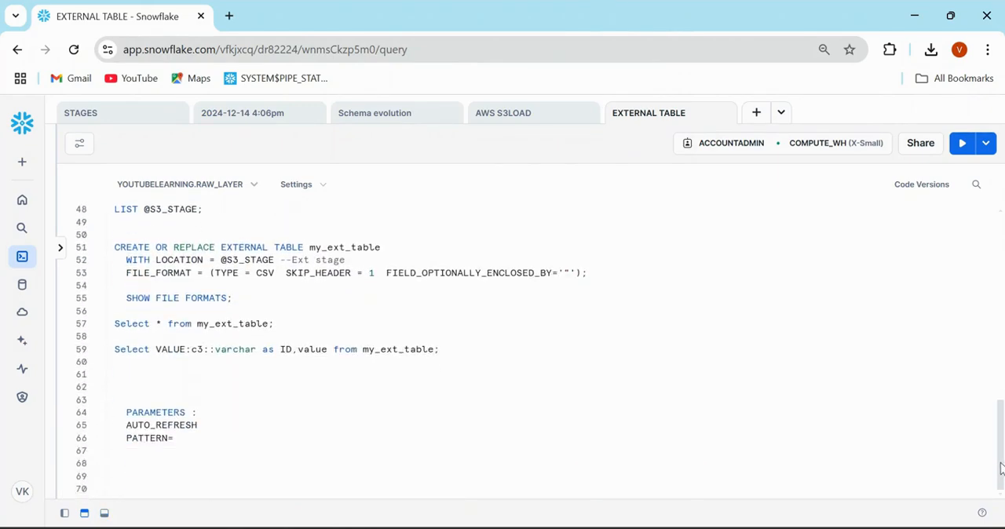